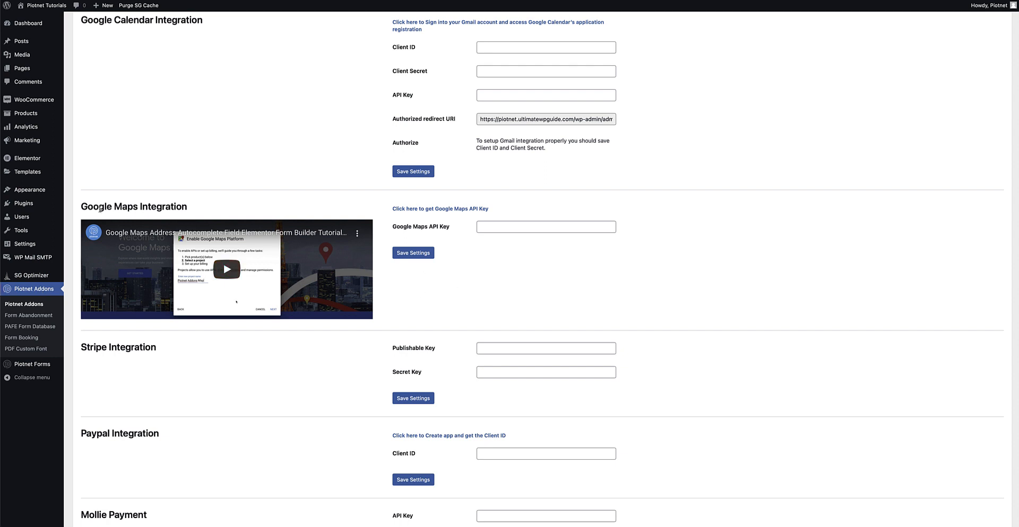
pyautogui.moveTo(555, 218)
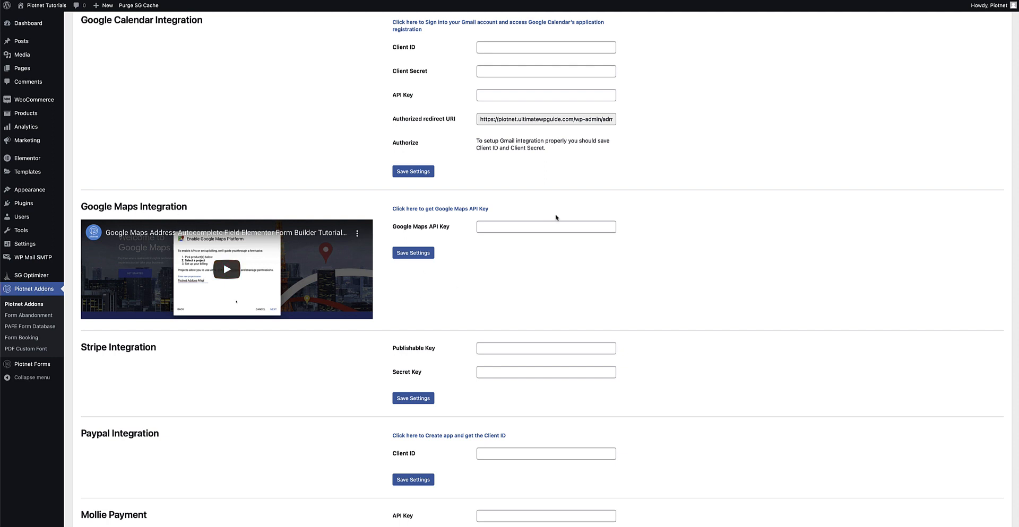
pyautogui.moveTo(833, 23)
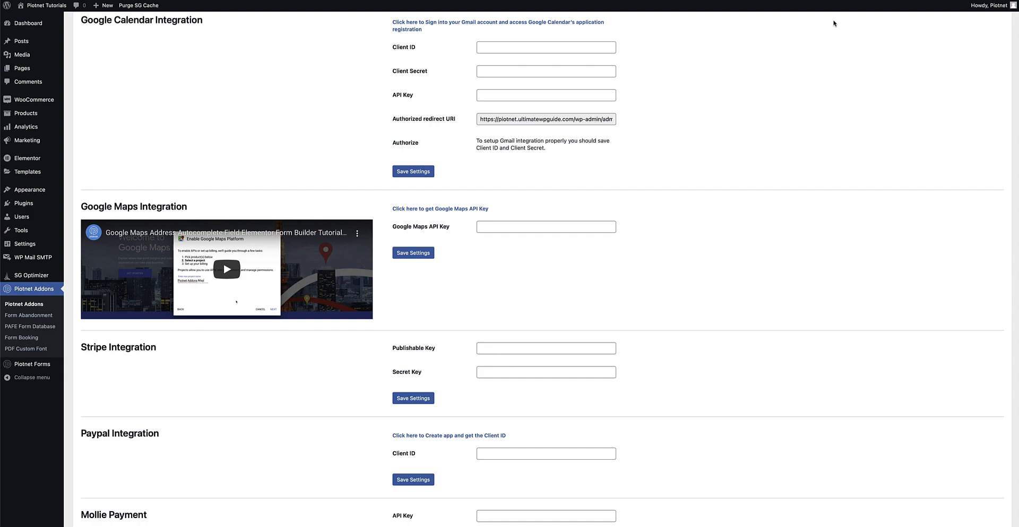
# Follow the 'get Google Maps API Key' link to the Google Maps Platform site
pyautogui.click(439, 208)
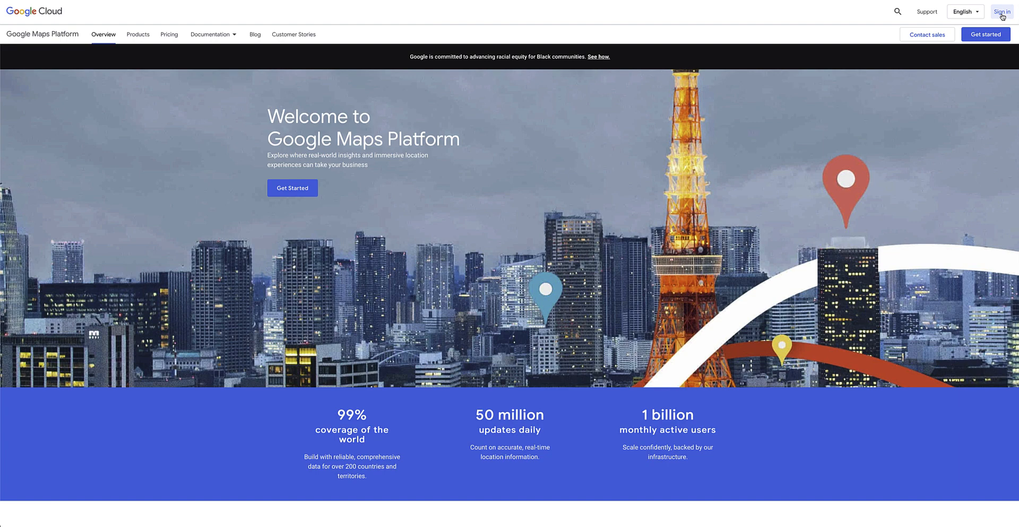
pyautogui.moveTo(138, 34)
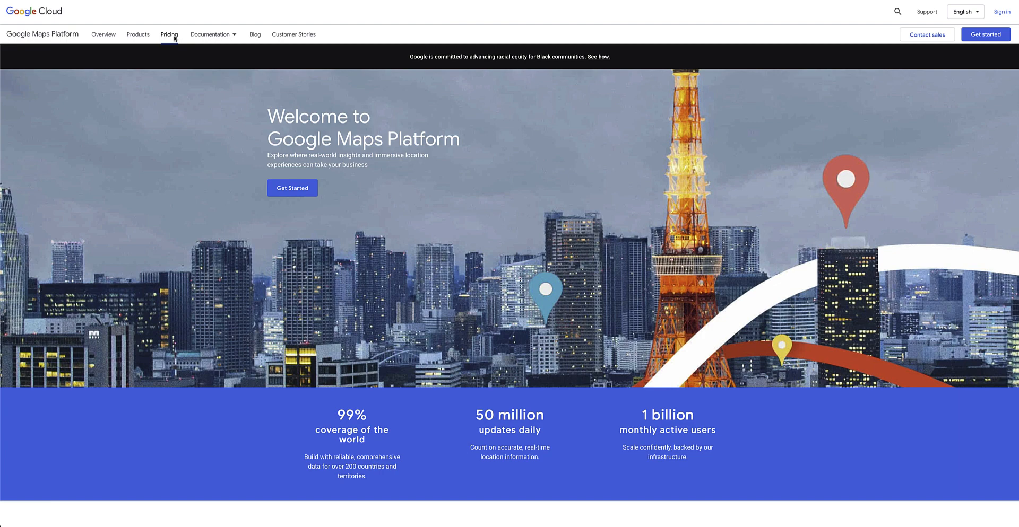
# On Pricing under Routes, estimate 1000 Distance Matrix API elements at $5.00 per month
pyautogui.click(169, 33)
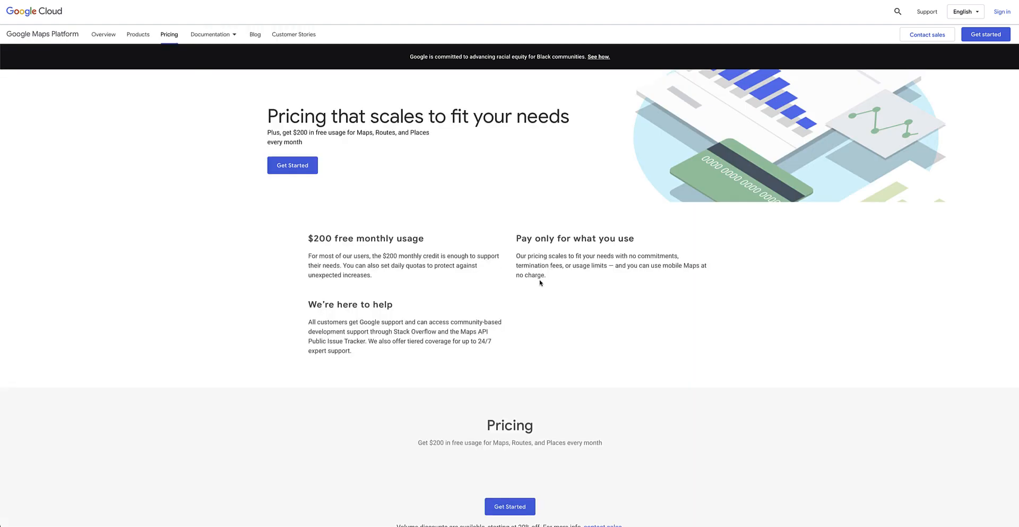
pyautogui.scroll(-3)
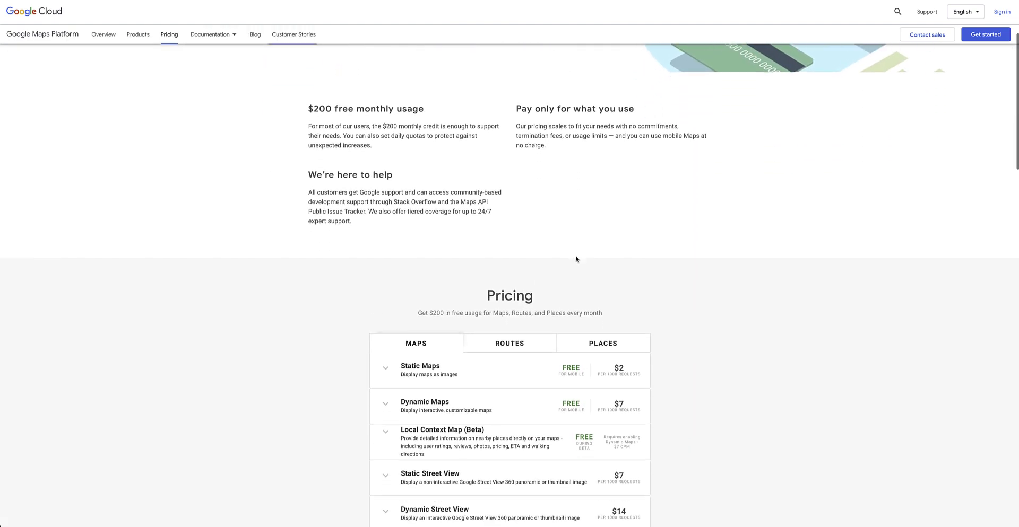
pyautogui.scroll(-3)
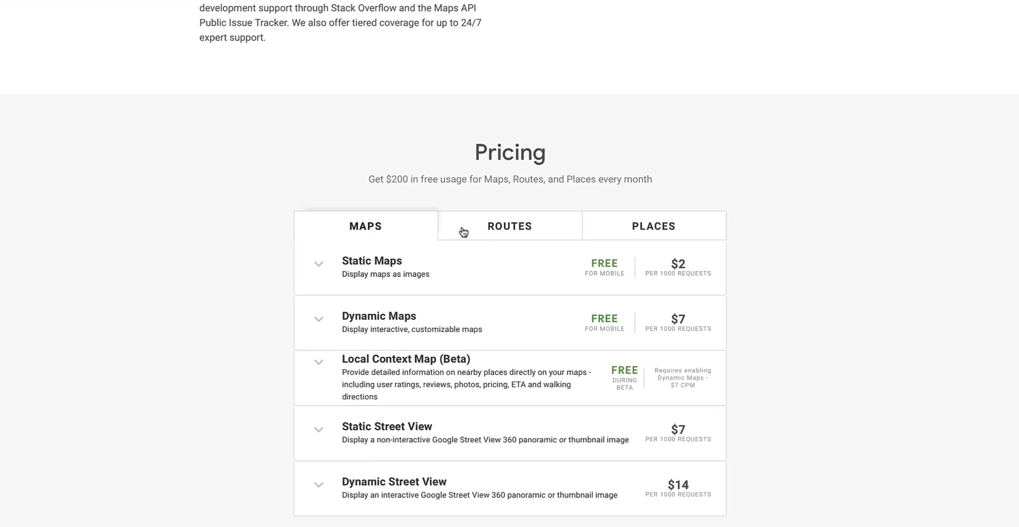
pyautogui.moveTo(633, 237)
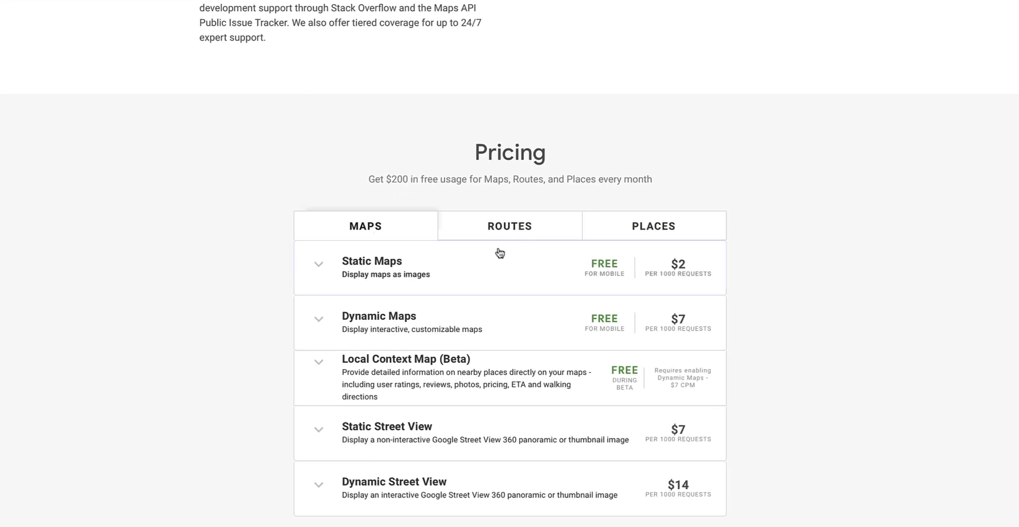
pyautogui.click(510, 225)
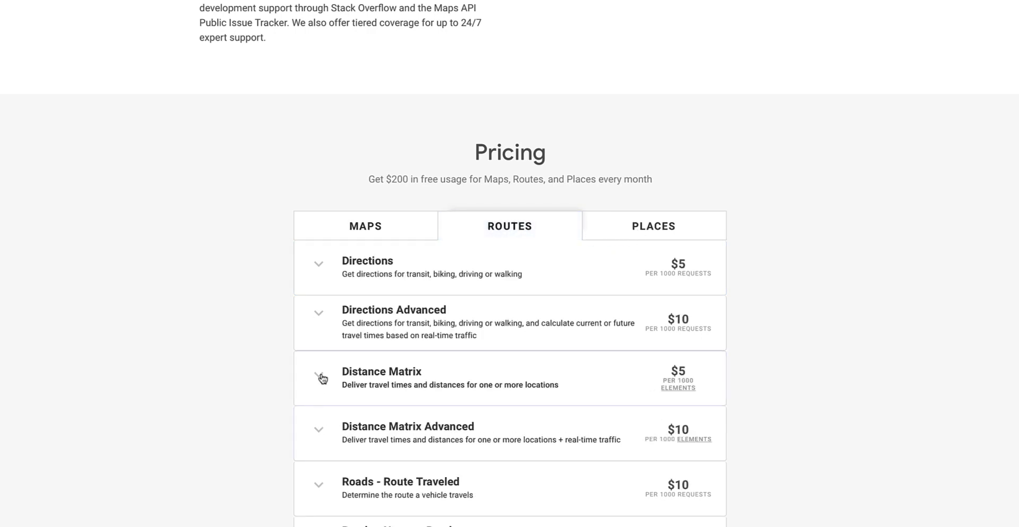
pyautogui.click(381, 371)
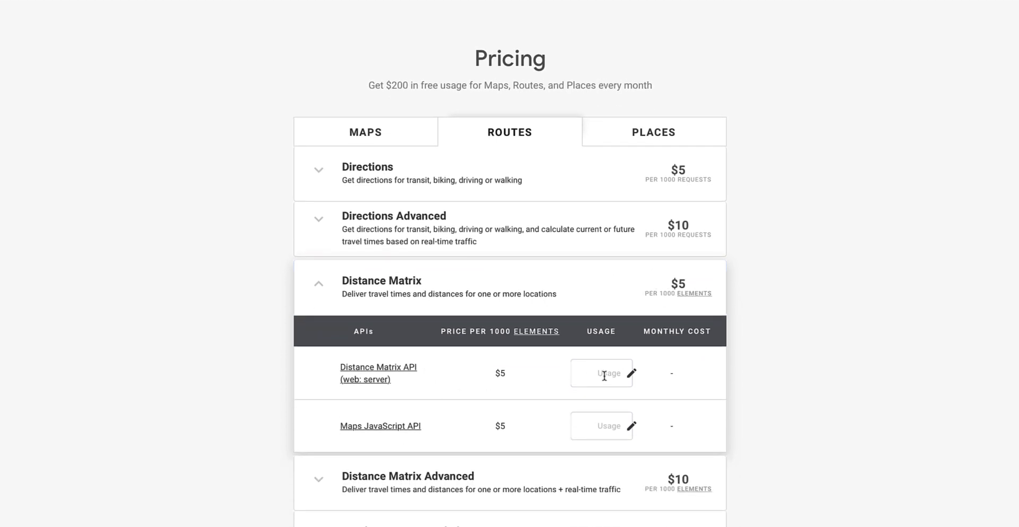
pyautogui.write('1000')
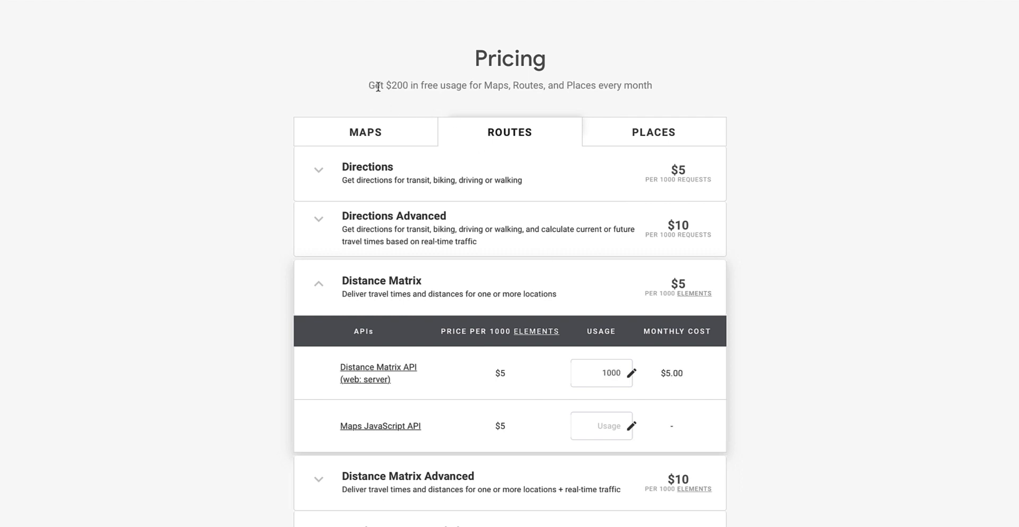
pyautogui.moveTo(428, 95)
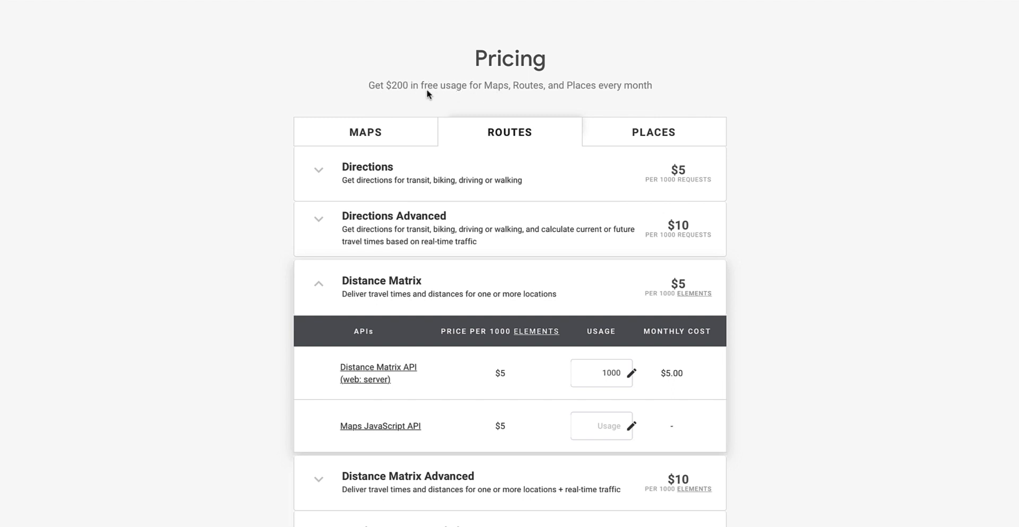
pyautogui.moveTo(625, 91)
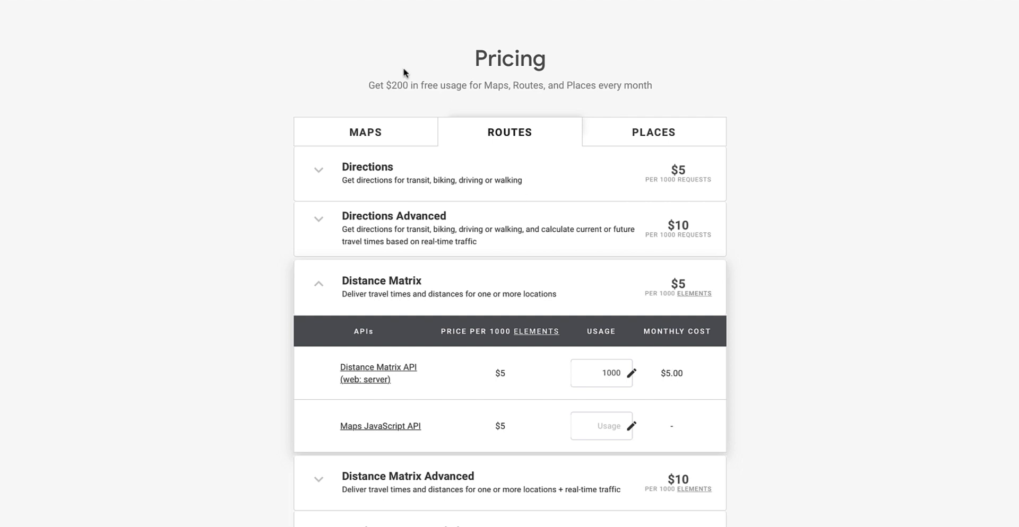
pyautogui.moveTo(400, 92)
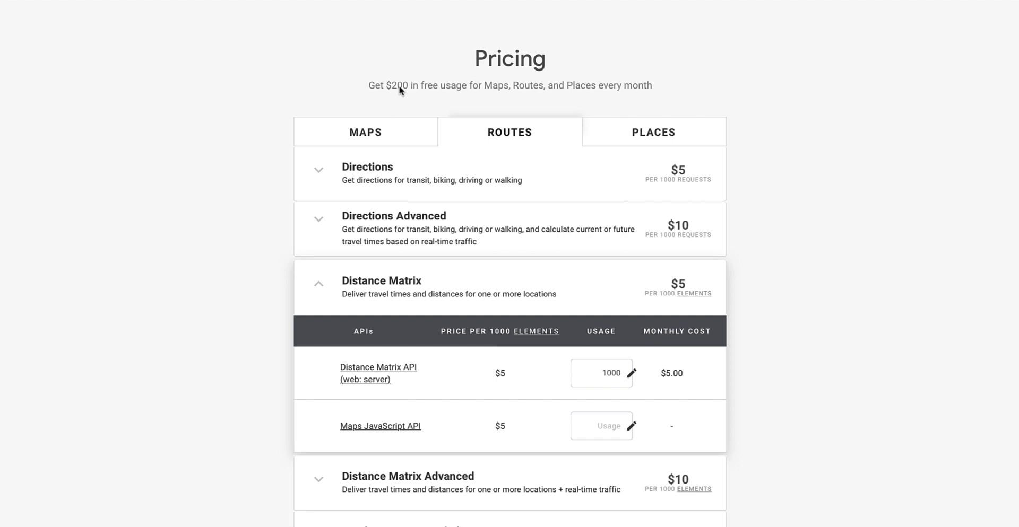
pyautogui.scroll(-3)
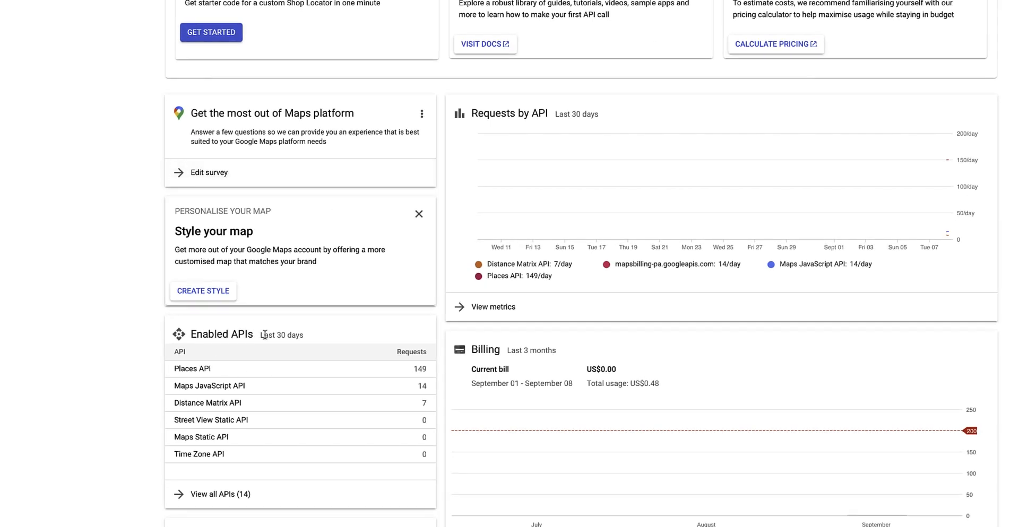
pyautogui.moveTo(301, 401)
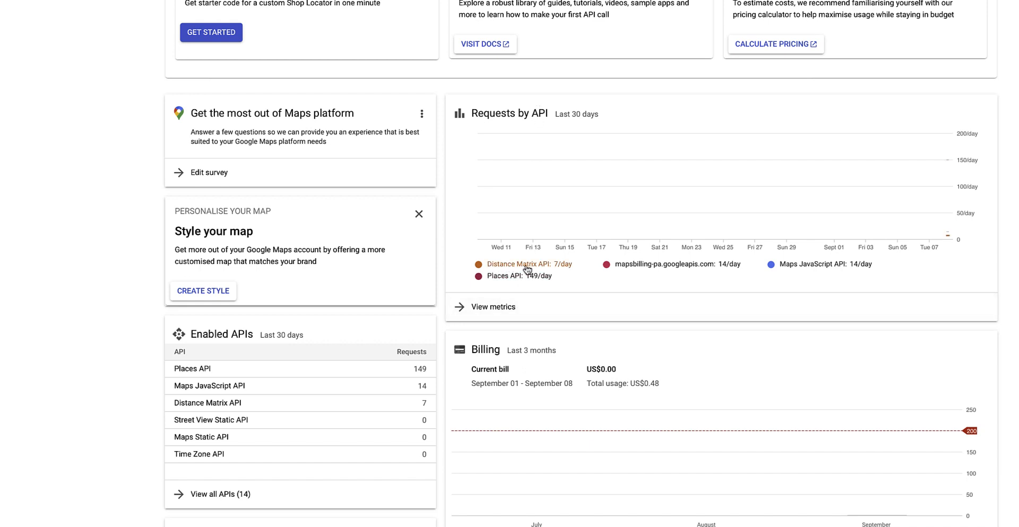
pyautogui.moveTo(622, 294)
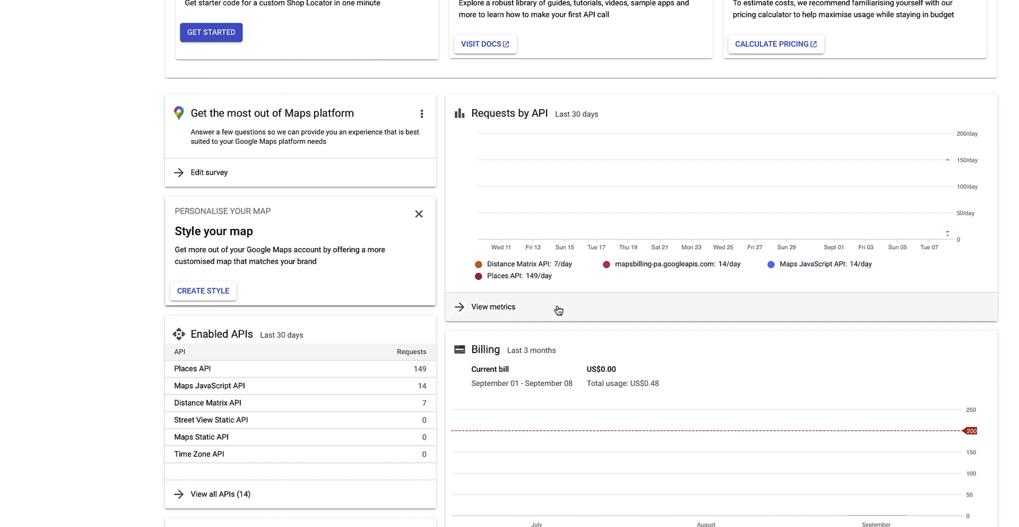
# Review the Maps overview cards: enabled APIs, US$0.00 current bill and US$0.48 September usage
pyautogui.scroll(-3)
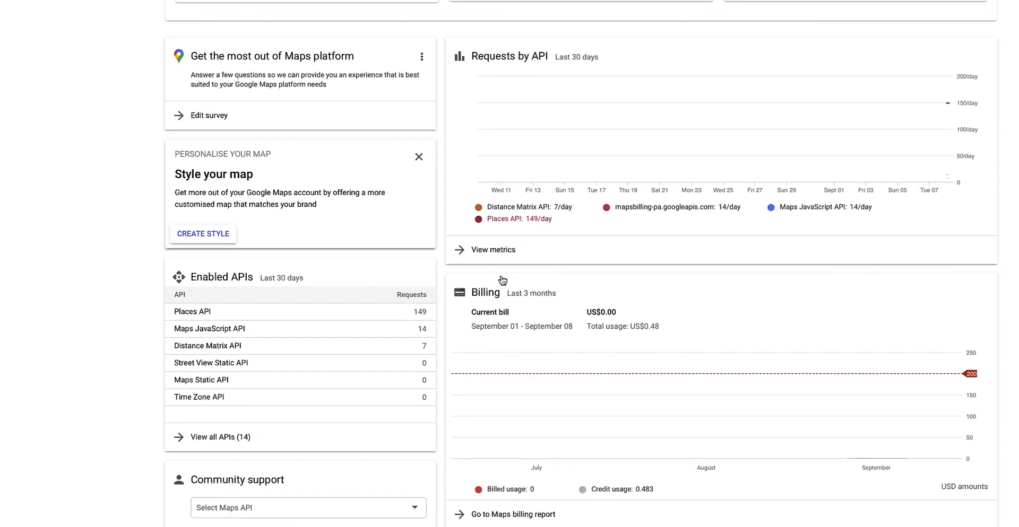
pyautogui.scroll(-3)
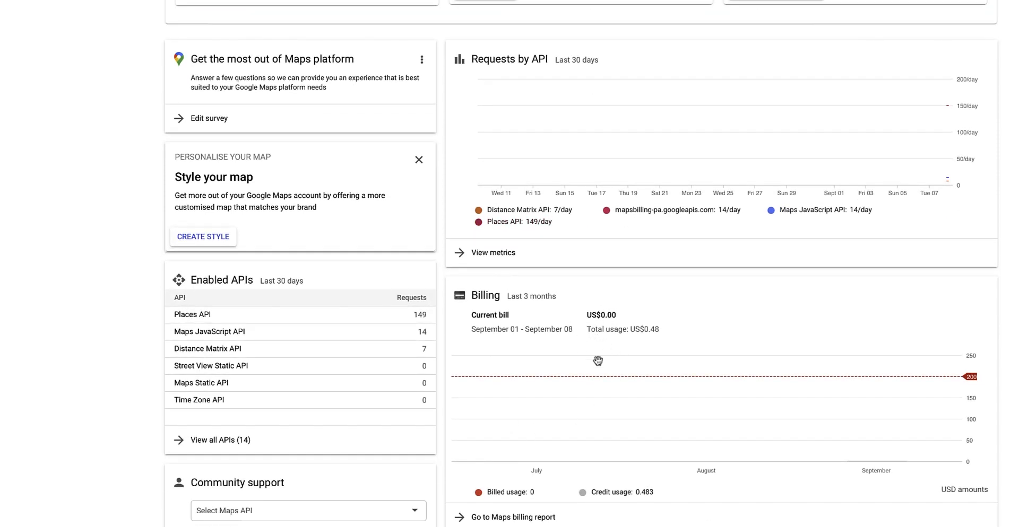
pyautogui.moveTo(611, 358)
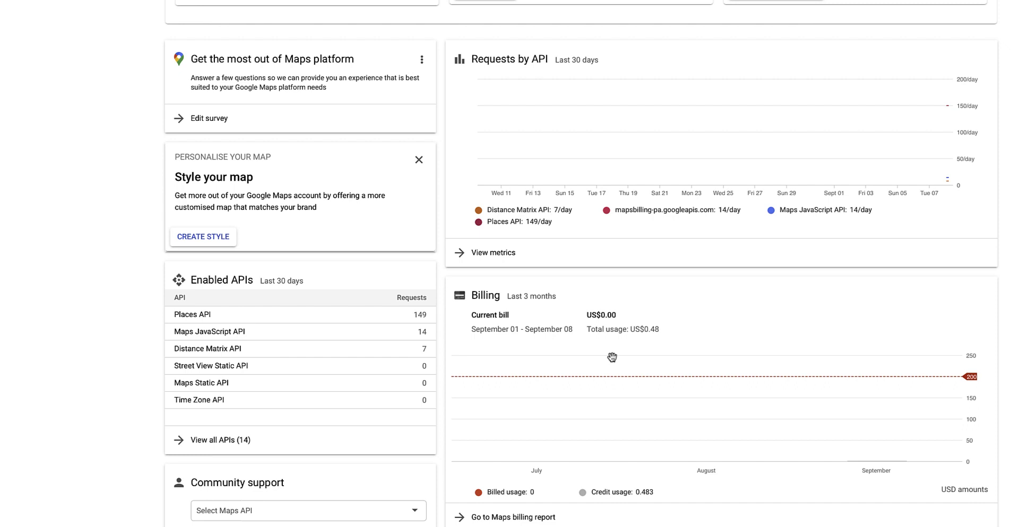
pyautogui.moveTo(509, 340)
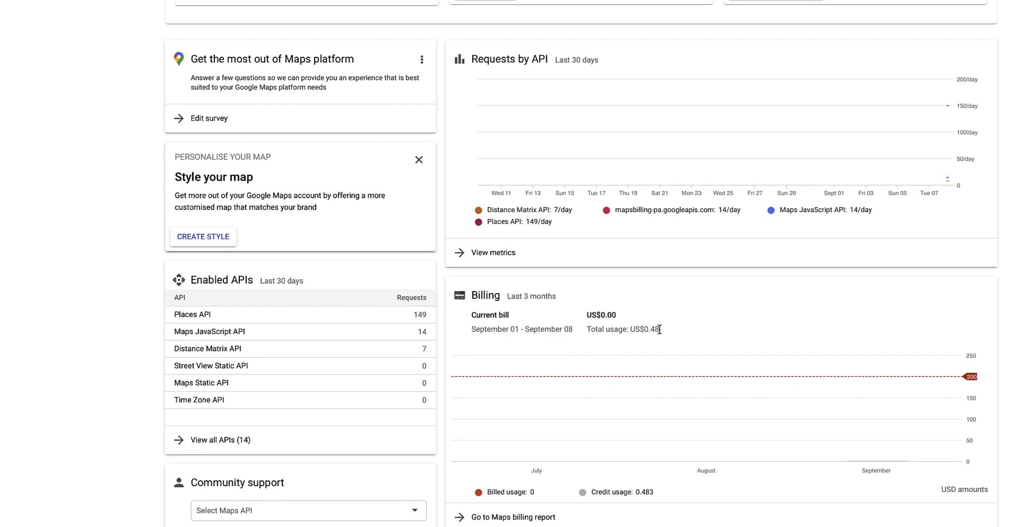
pyautogui.doubleClick(643, 329)
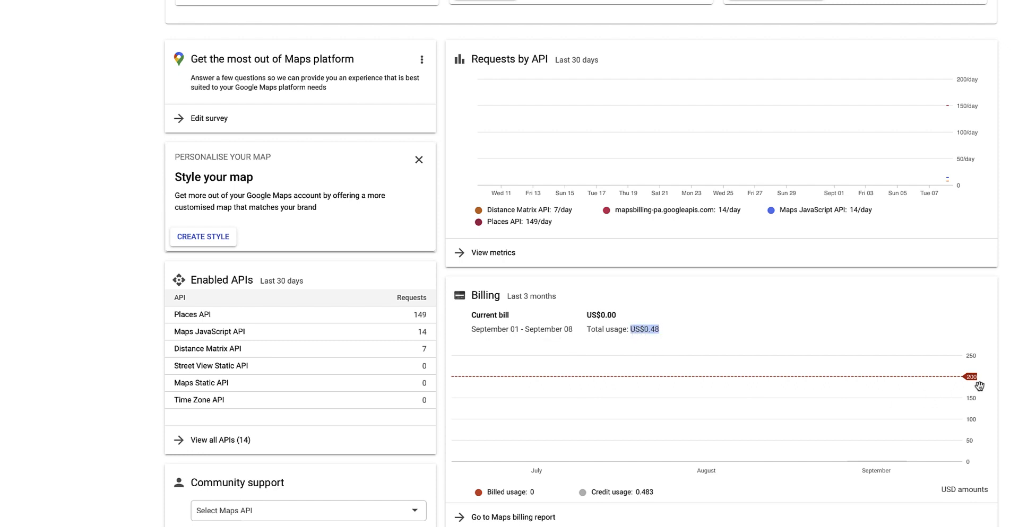
pyautogui.moveTo(975, 381)
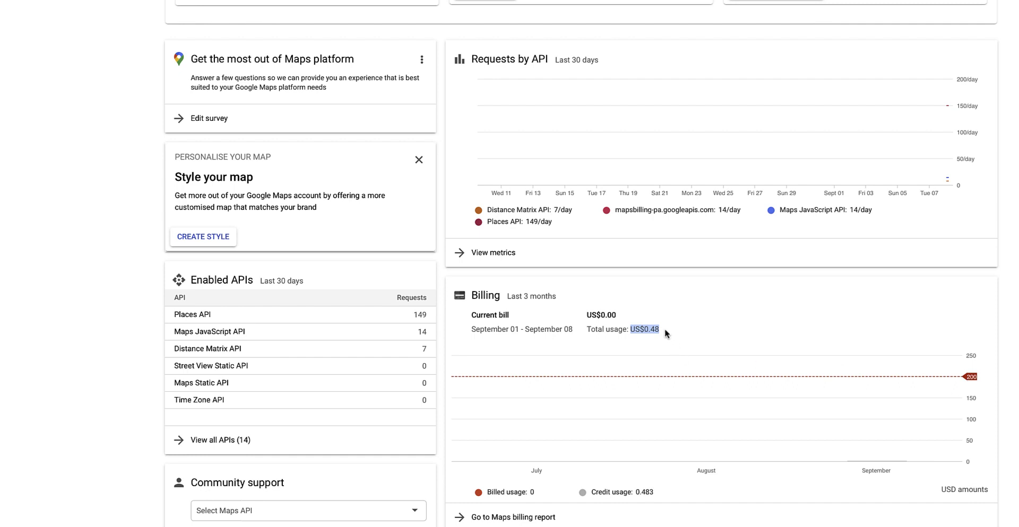
pyautogui.scroll(3)
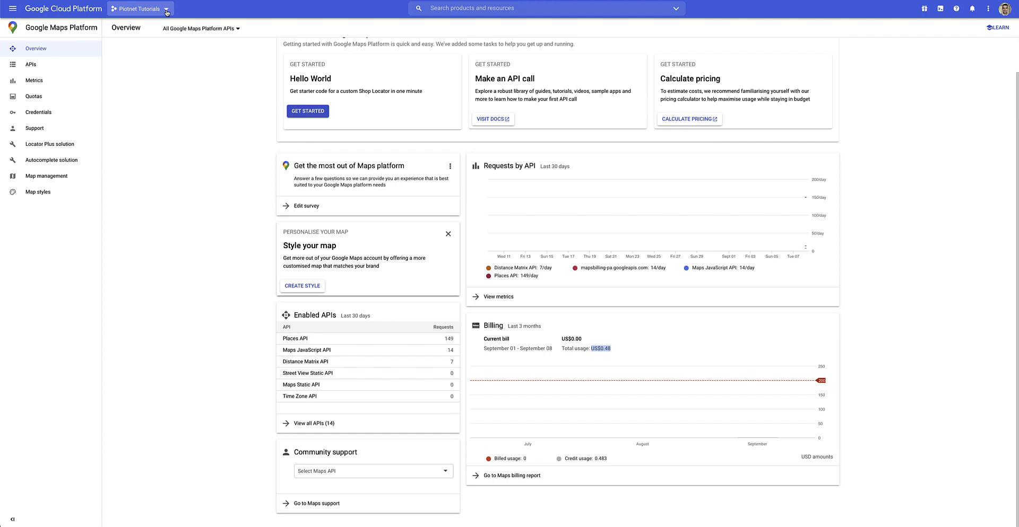
pyautogui.click(140, 9)
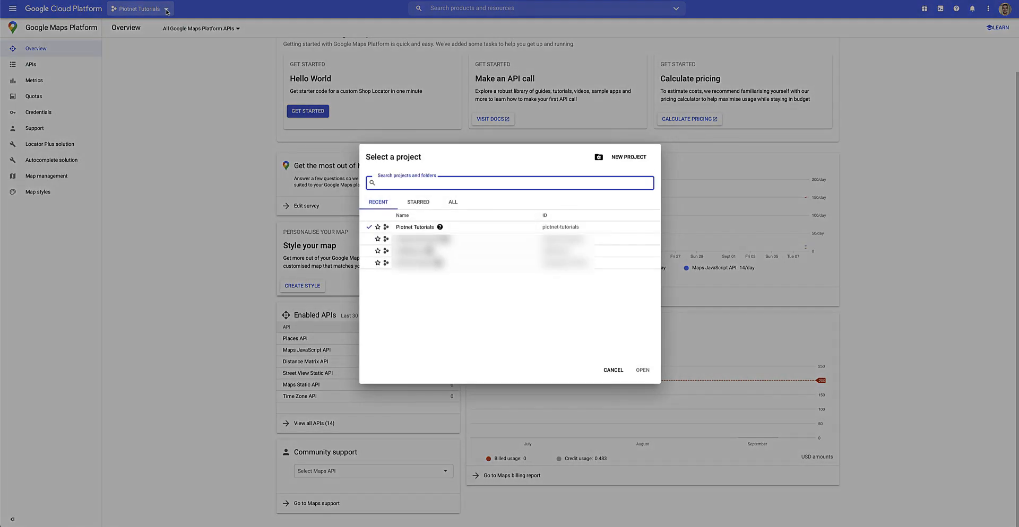
pyautogui.click(510, 182)
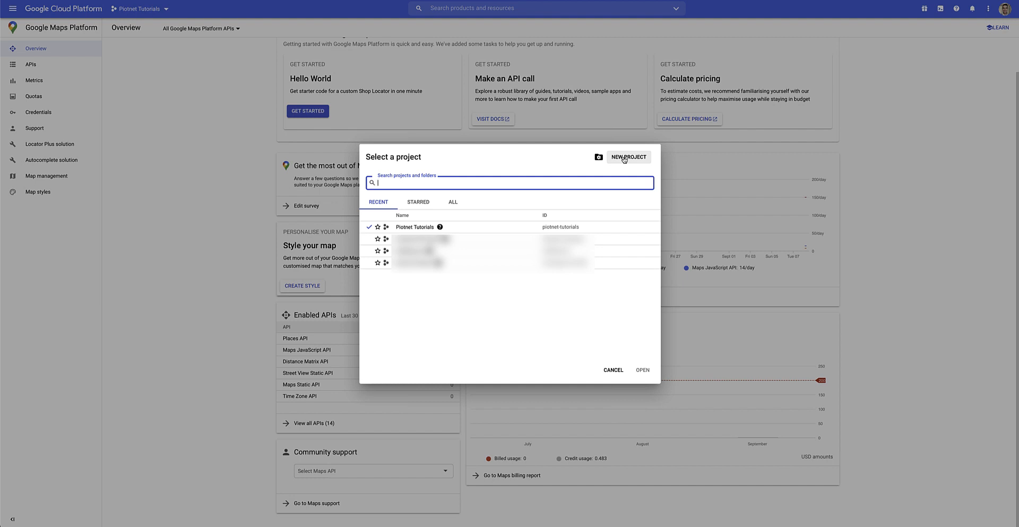
pyautogui.click(612, 370)
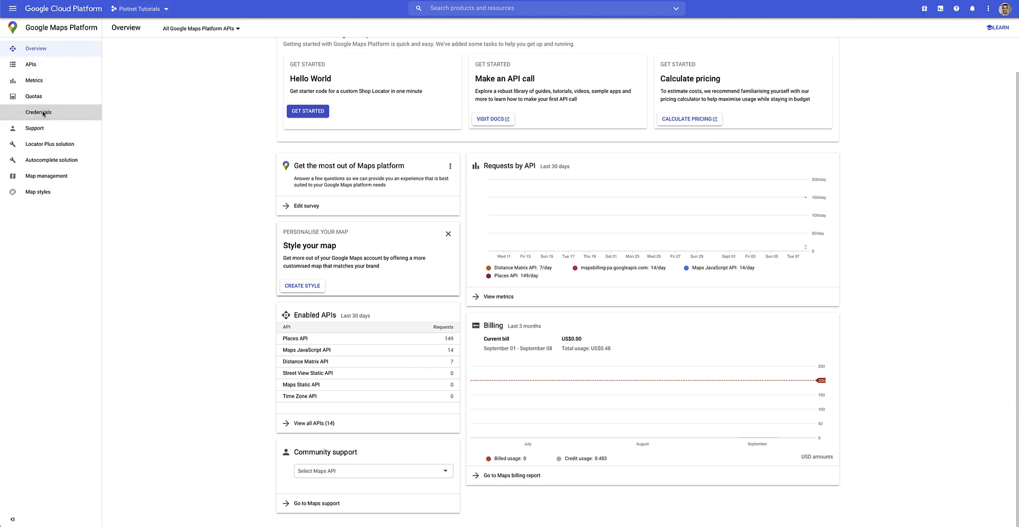
# From the Credentials page, create a new API key for the Maps project
pyautogui.click(38, 113)
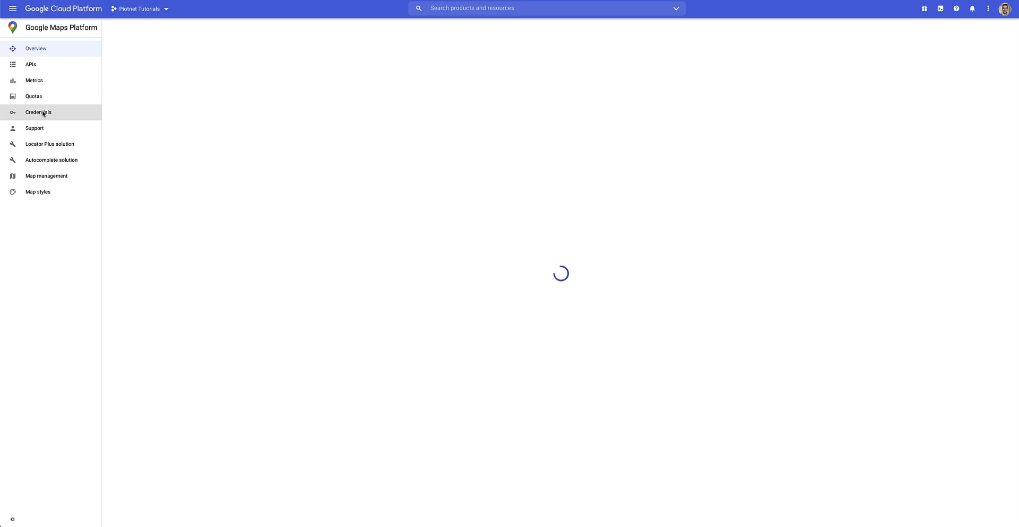
pyautogui.click(38, 112)
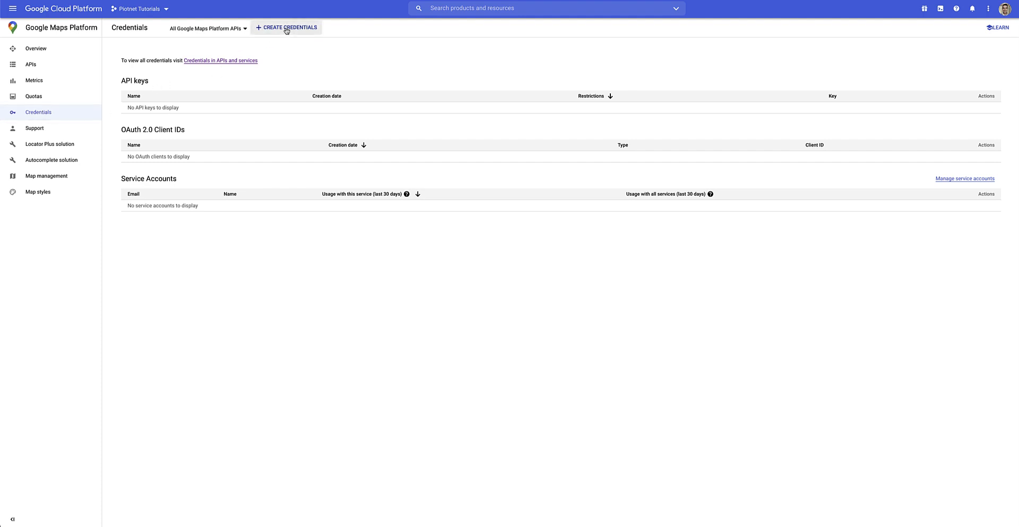
pyautogui.click(289, 28)
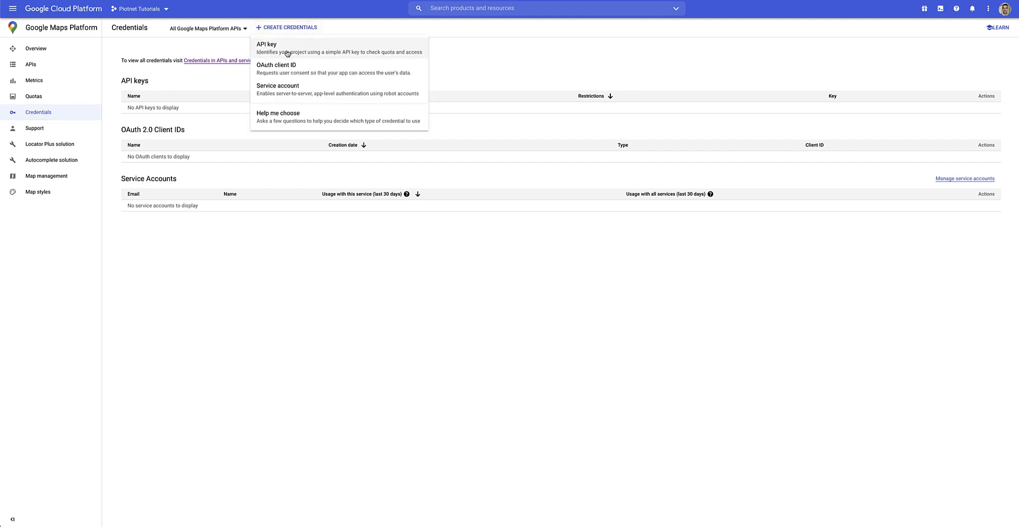
pyautogui.click(267, 44)
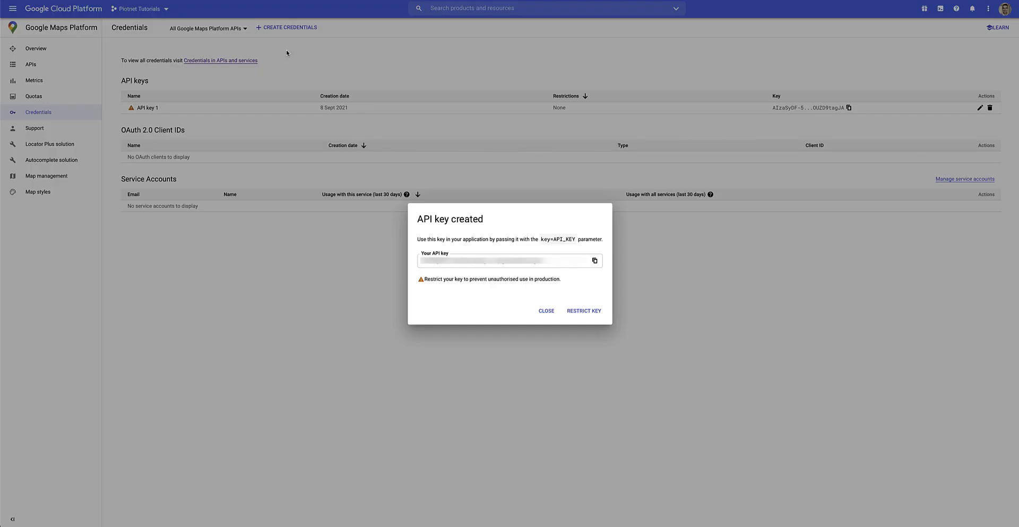
pyautogui.moveTo(407, 215)
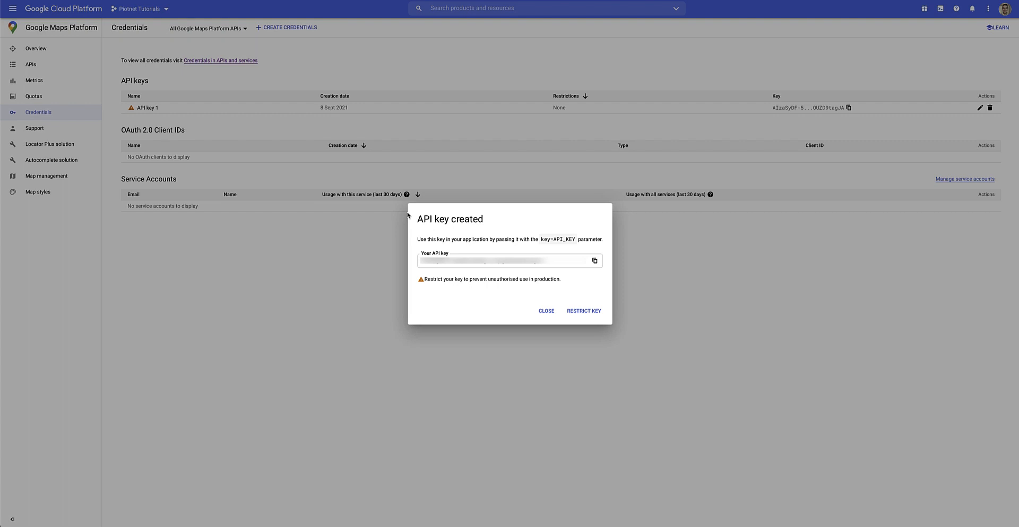
# In the key's restriction settings, rename it to 'Piotnet Maps API key'
pyautogui.click(545, 311)
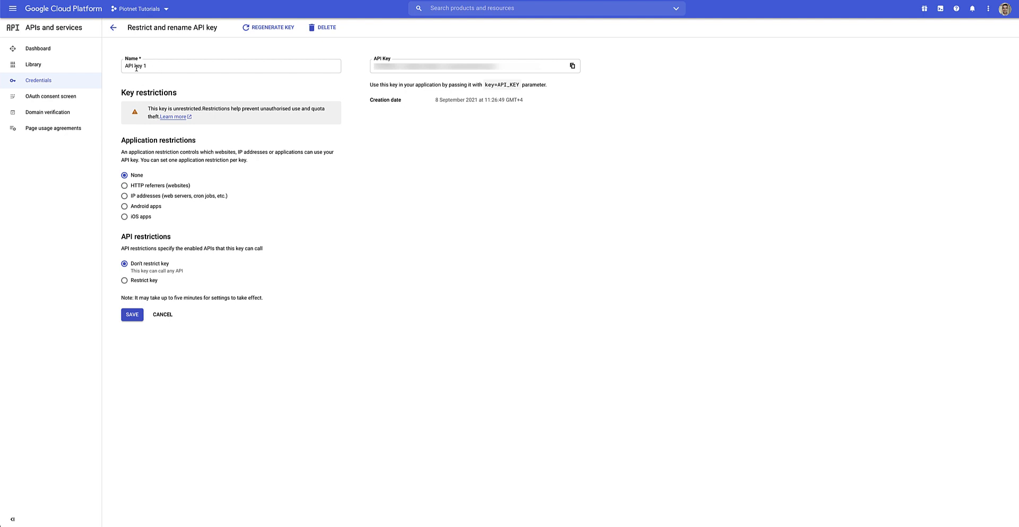
pyautogui.click(231, 66)
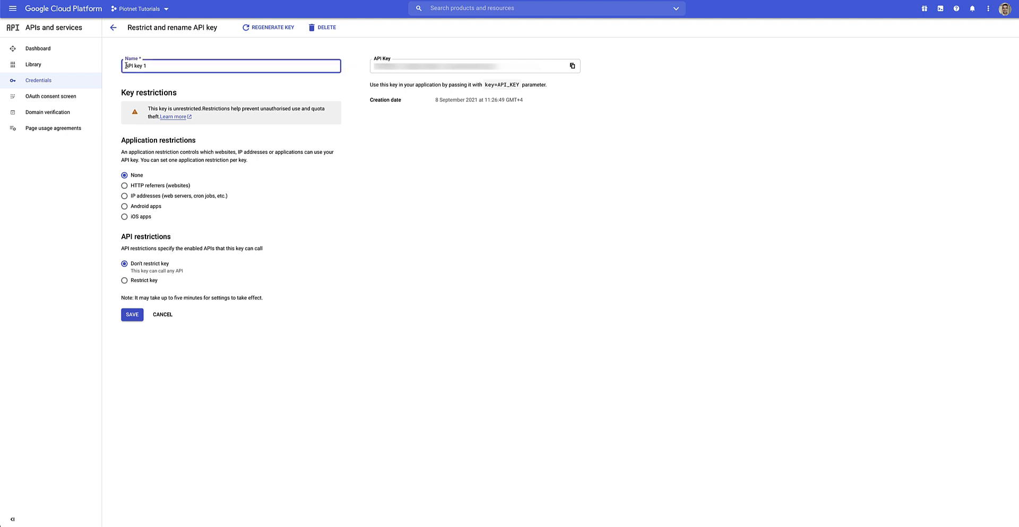
pyautogui.write('Piotnet Maps')
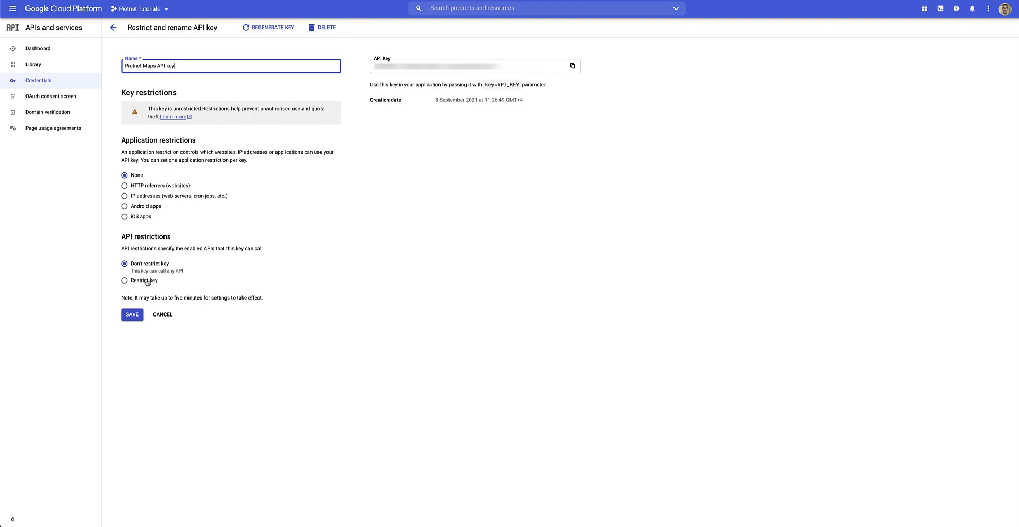
# Restrict the key to the Distance Matrix, Maps JavaScript and Places APIs
pyautogui.click(124, 280)
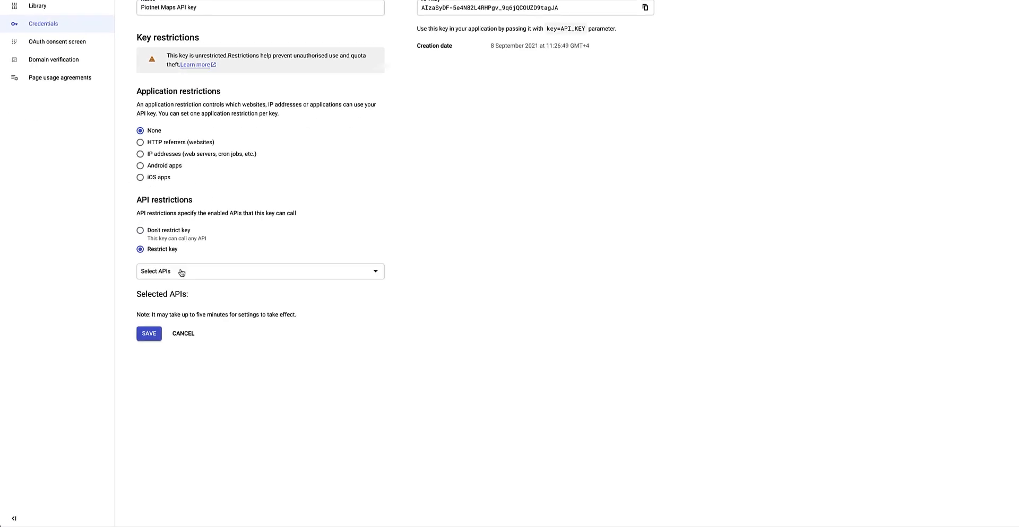
pyautogui.click(259, 272)
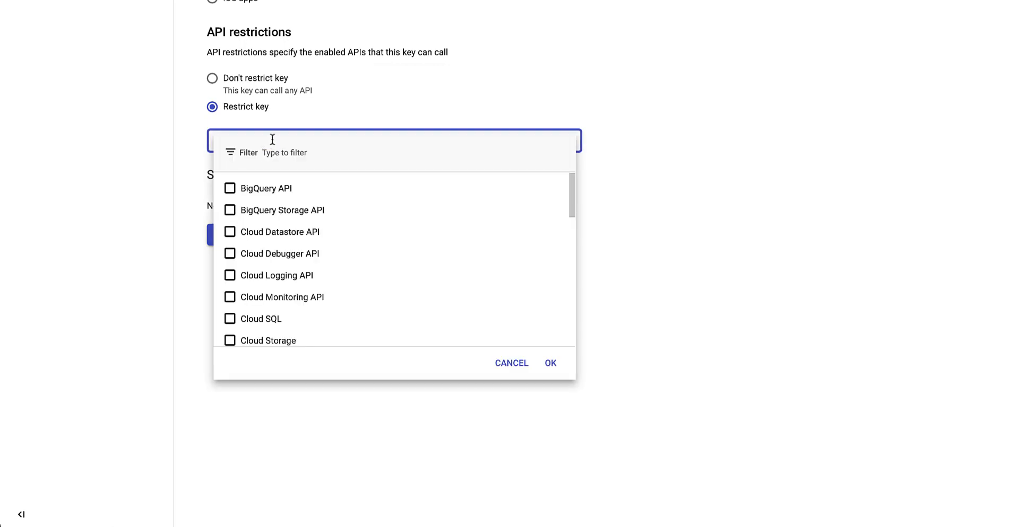
pyautogui.scroll(-3)
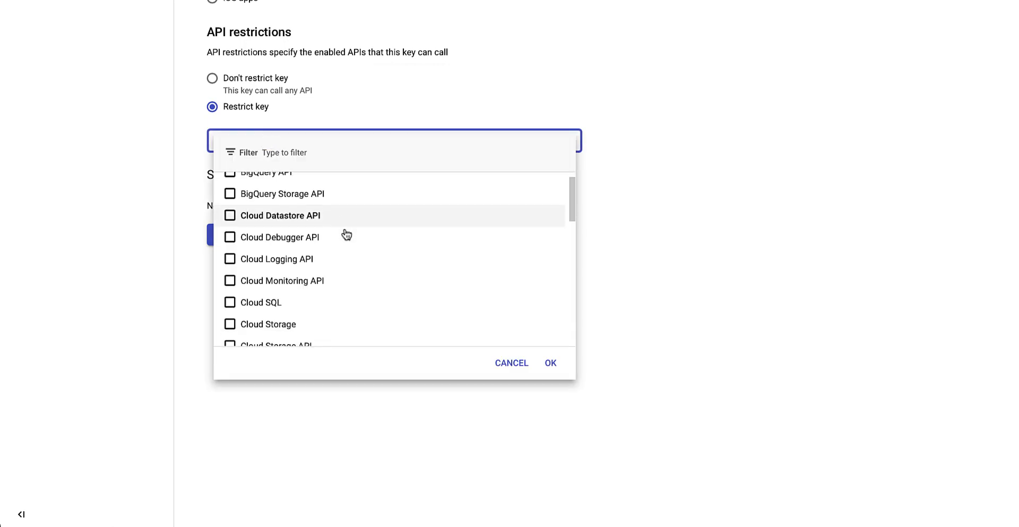
pyautogui.scroll(-3)
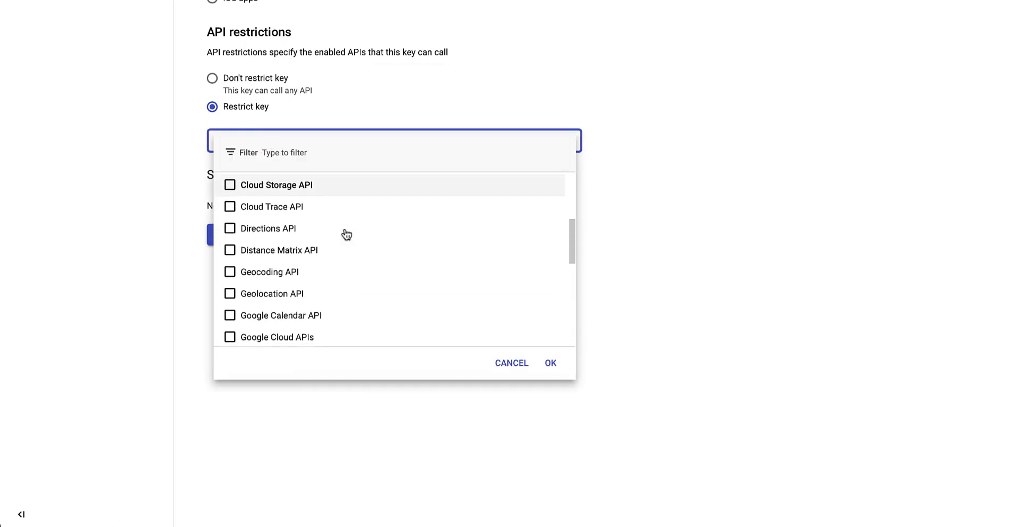
pyautogui.click(230, 250)
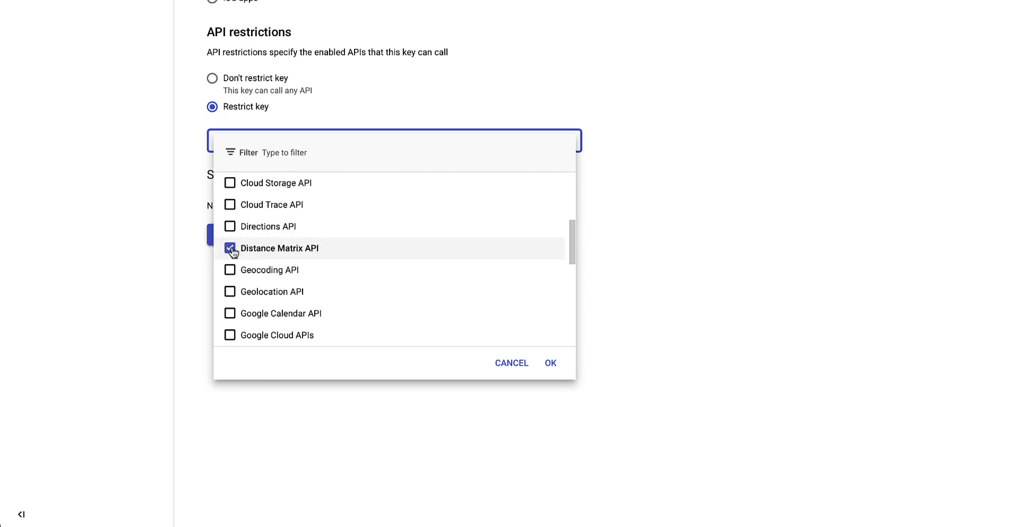
pyautogui.scroll(-3)
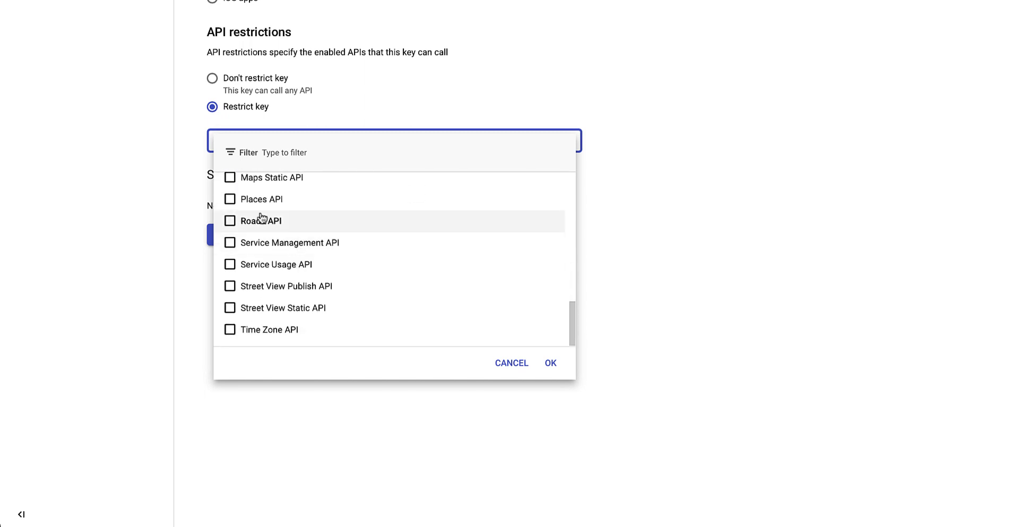
pyautogui.click(229, 200)
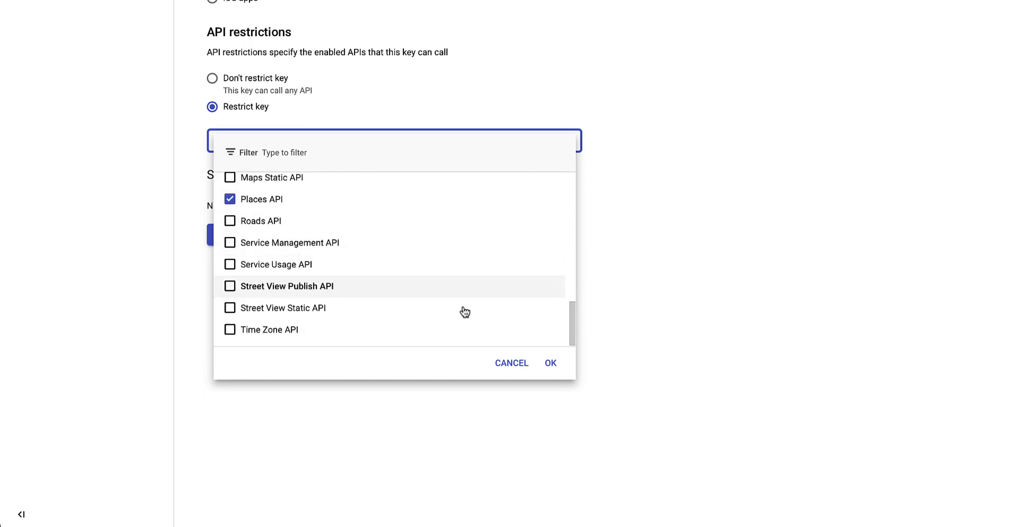
pyautogui.click(550, 363)
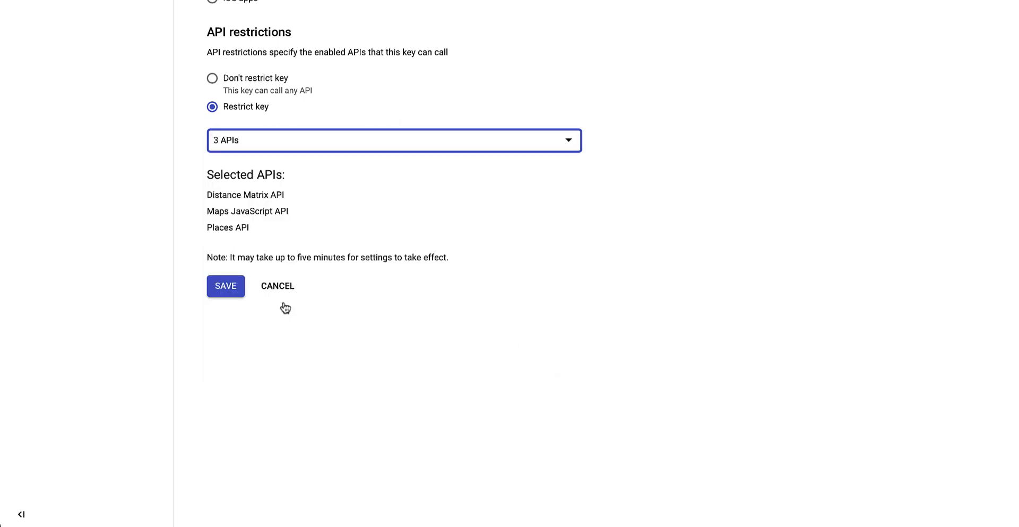
# Save the key restrictions and copy the API key value
pyautogui.click(224, 285)
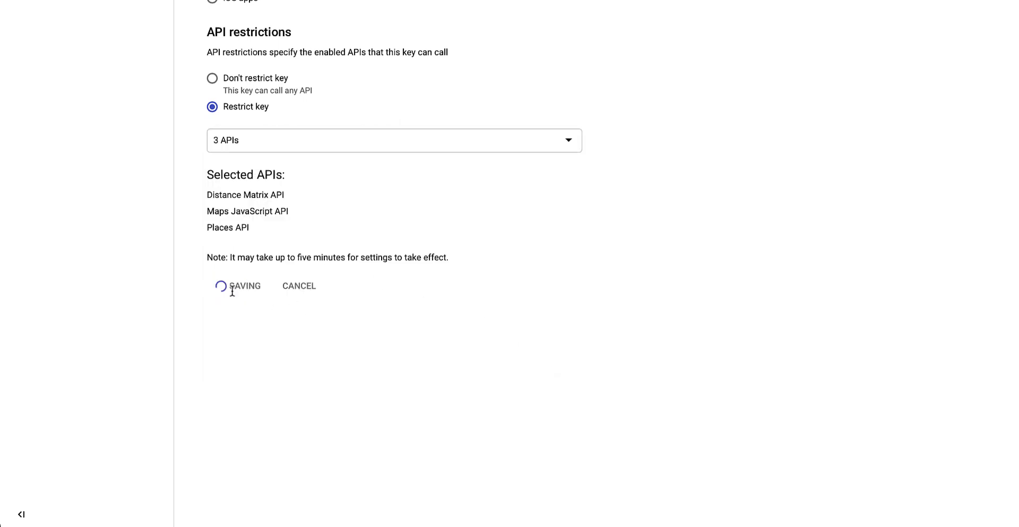
pyautogui.click(246, 285)
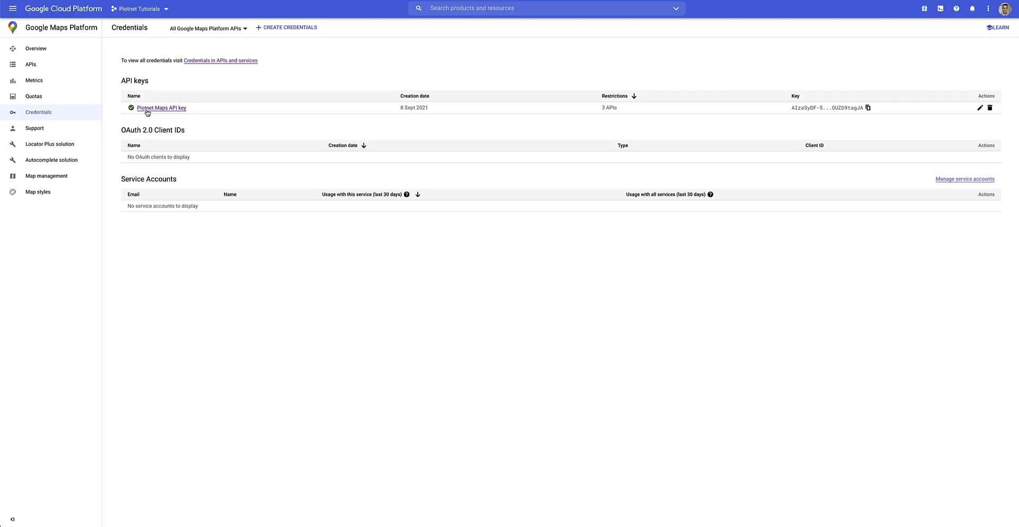
pyautogui.moveTo(842, 107)
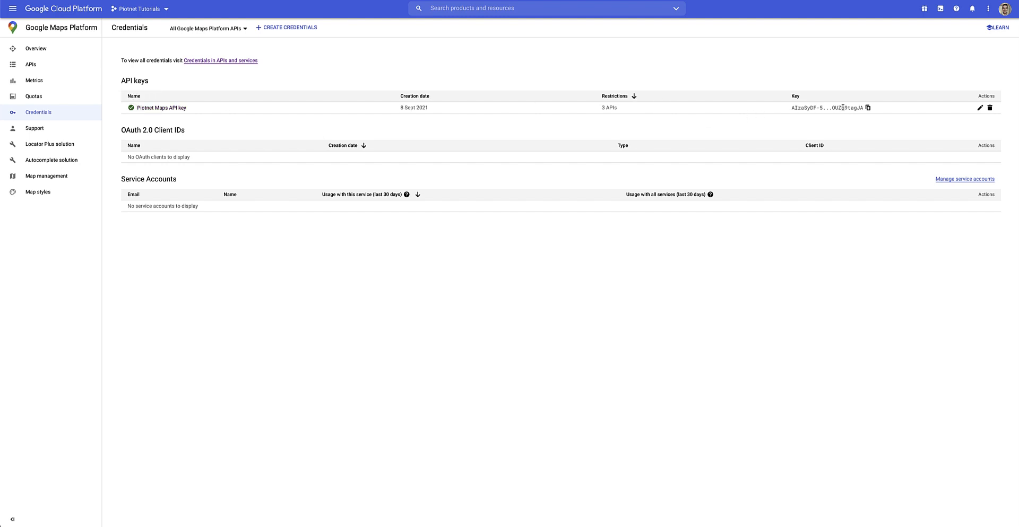
pyautogui.click(867, 108)
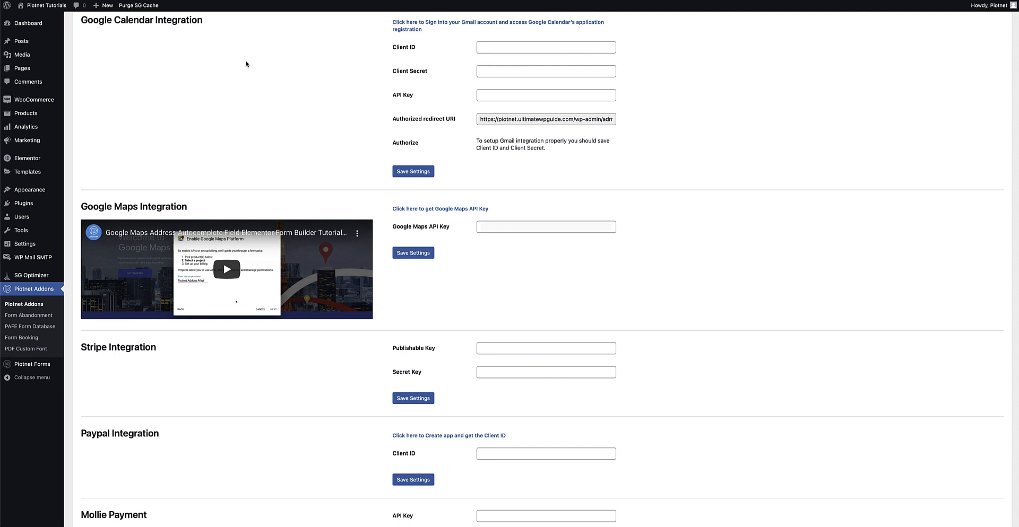
# Go to the Piotnet Addons Google Maps Integration API Key field
pyautogui.click(545, 227)
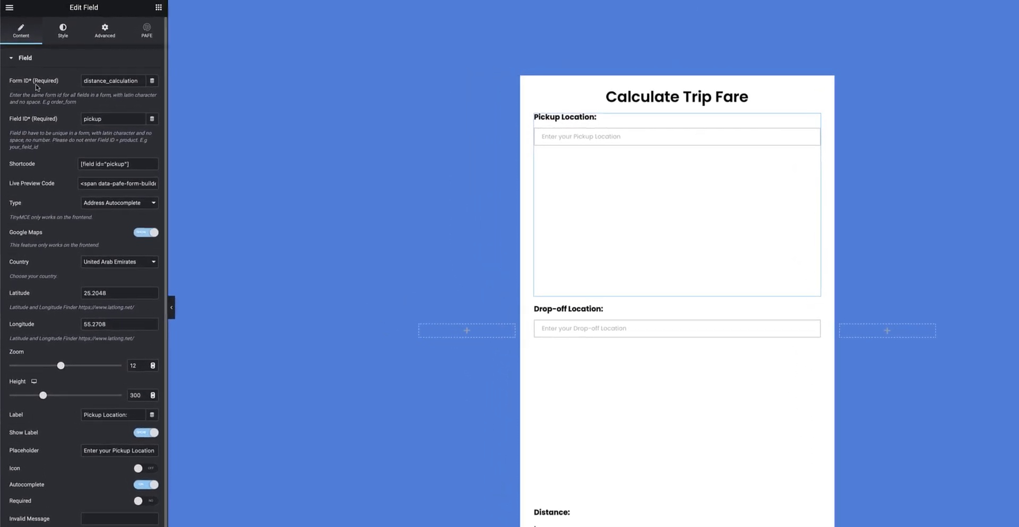
# Confirm form ID distance_calculation and keep the Pickup field as Address Autocomplete
pyautogui.doubleClick(111, 80)
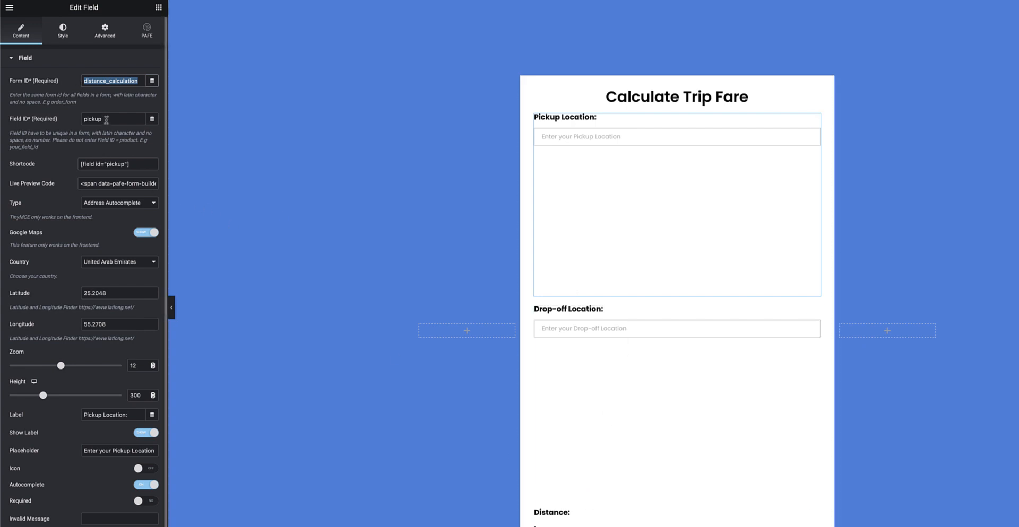
pyautogui.moveTo(28, 208)
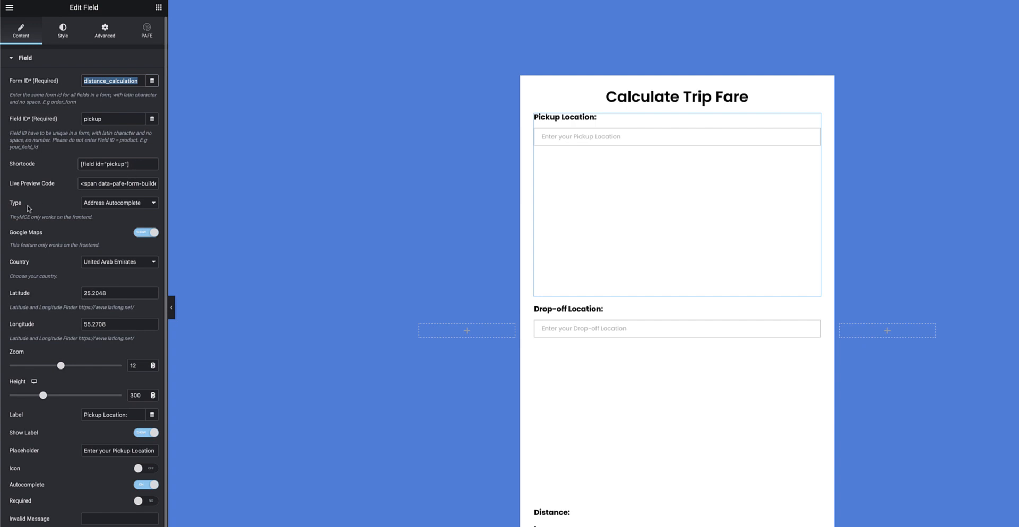
pyautogui.click(119, 203)
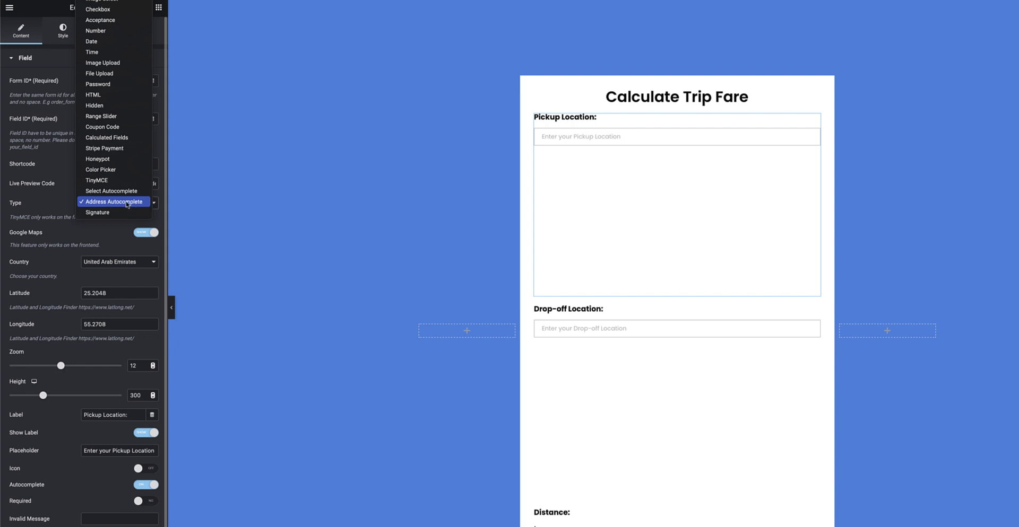
pyautogui.click(113, 201)
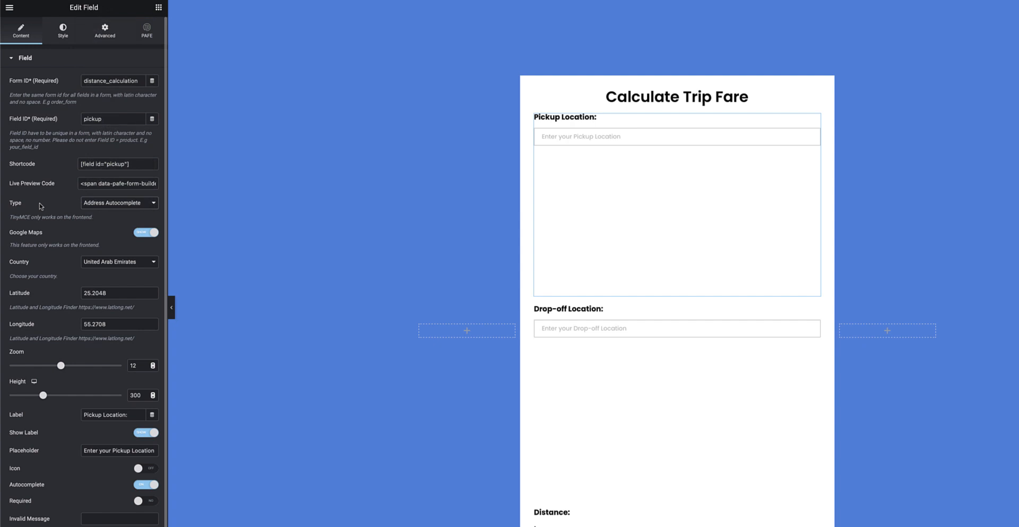
pyautogui.moveTo(36, 235)
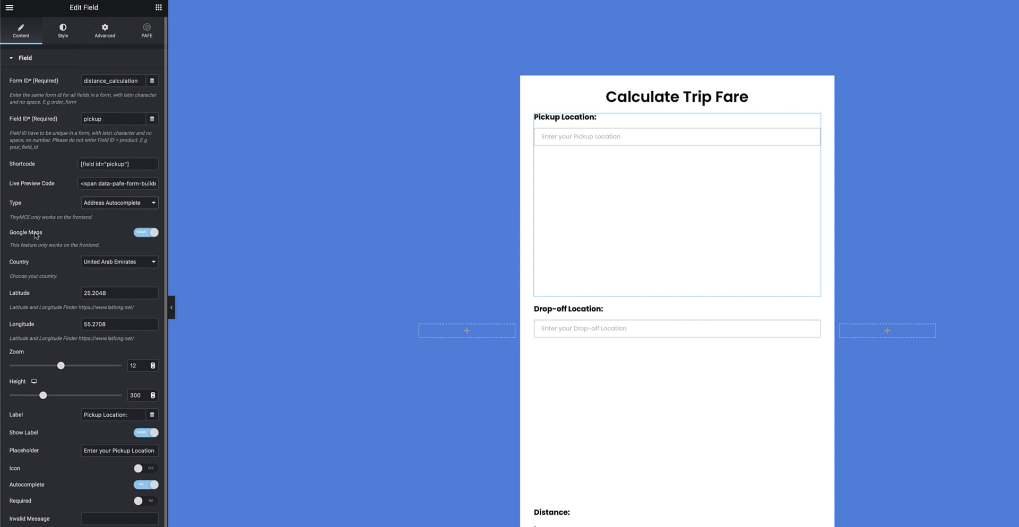
pyautogui.moveTo(45, 237)
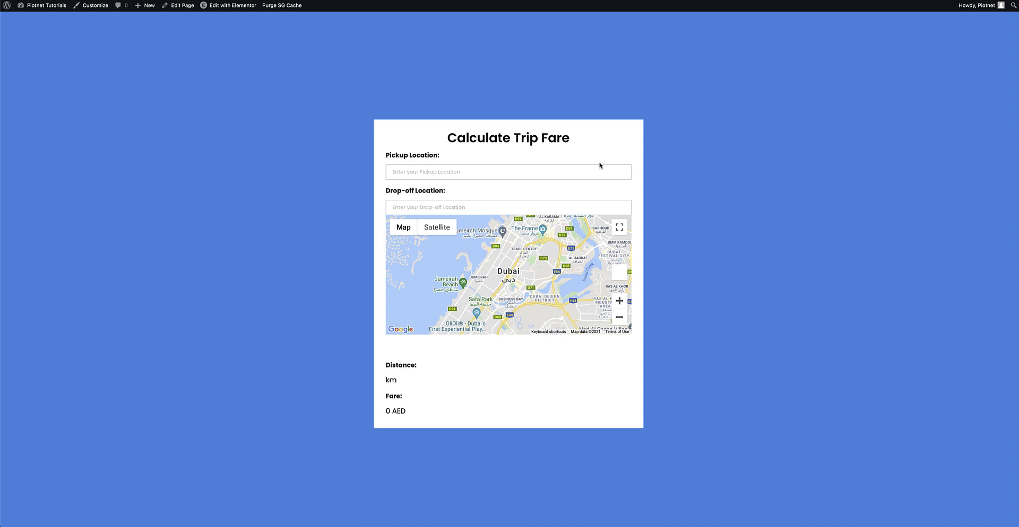
pyautogui.moveTo(600, 166)
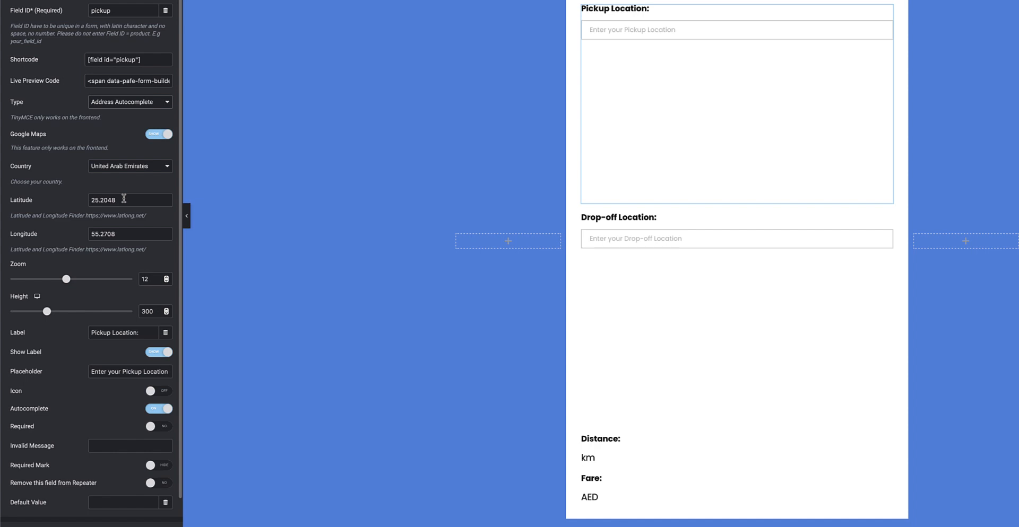
pyautogui.moveTo(25, 291)
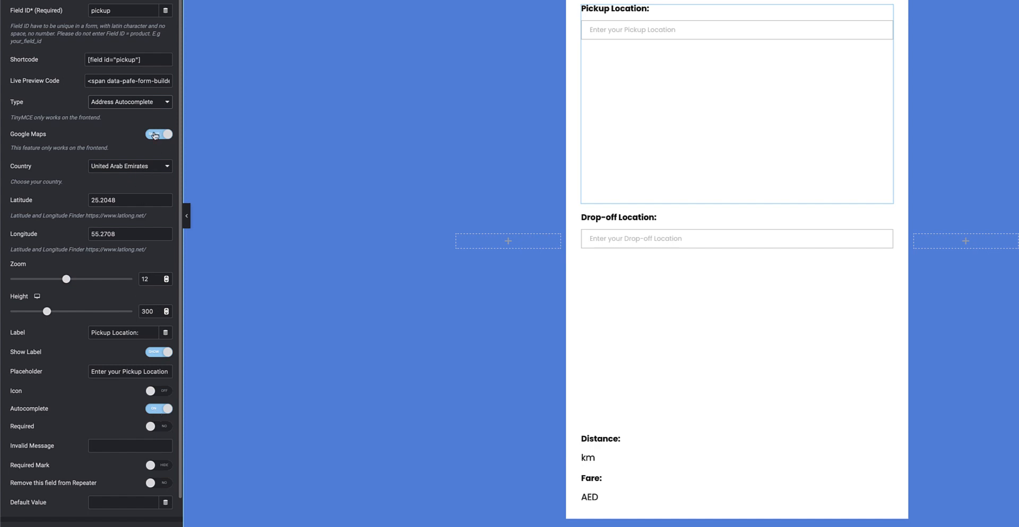
# Turn off the Google Map under the Pickup field and update the form
pyautogui.click(158, 135)
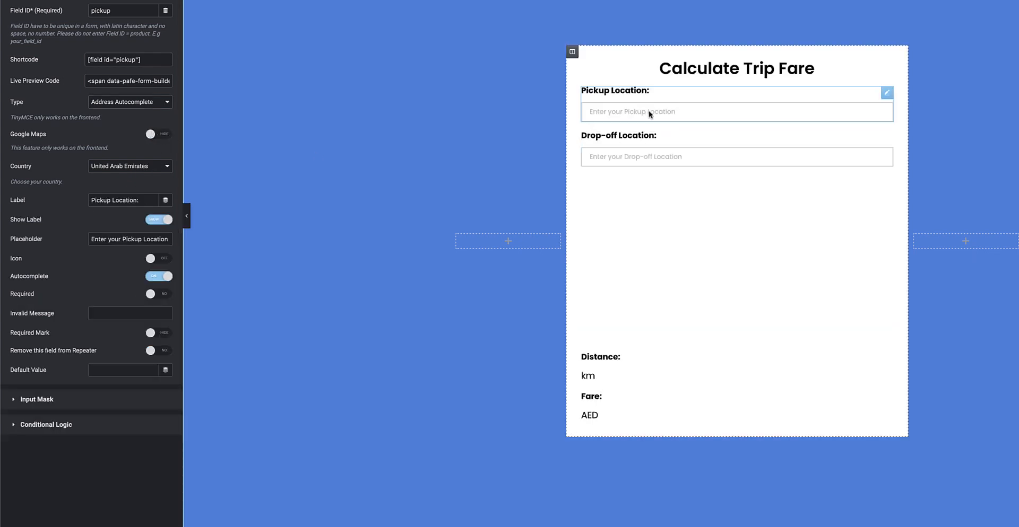
pyautogui.moveTo(662, 107)
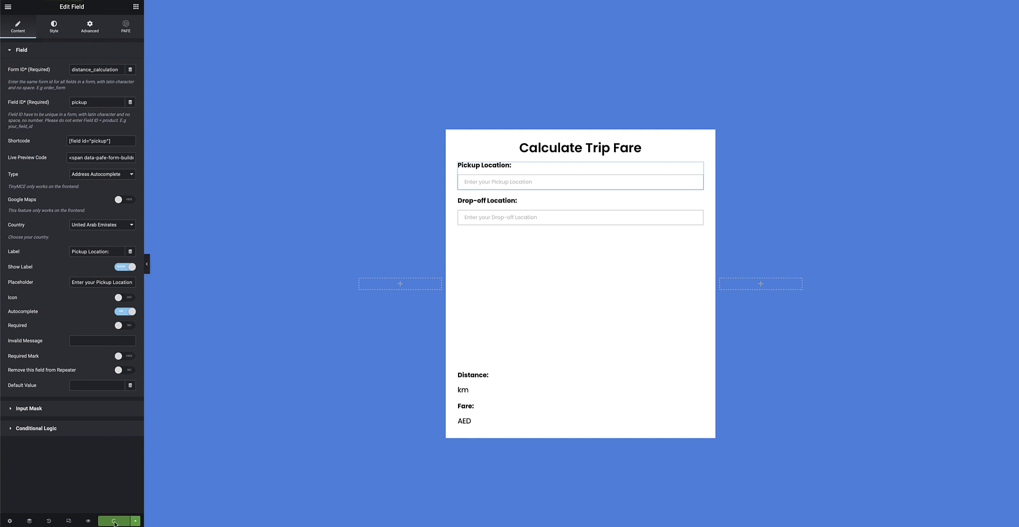
pyautogui.click(114, 521)
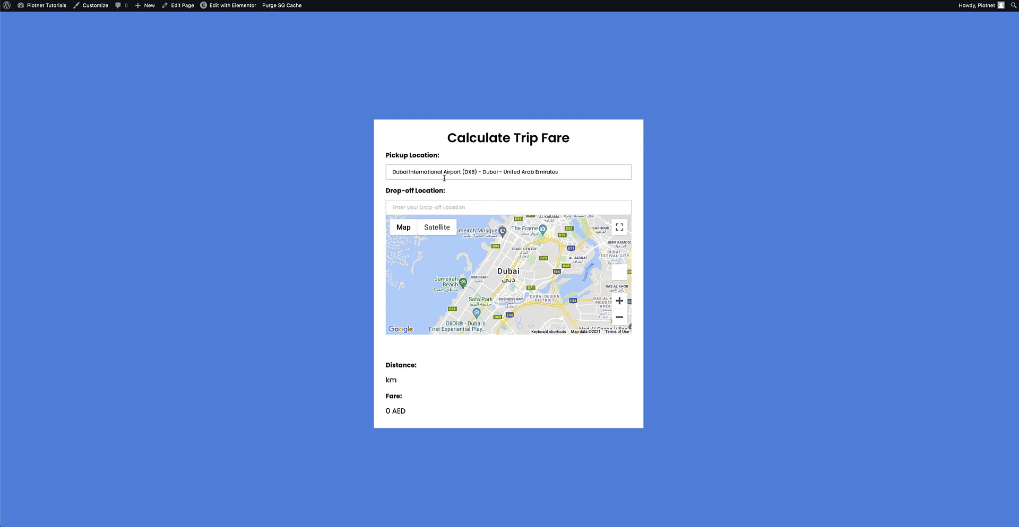
pyautogui.moveTo(445, 180)
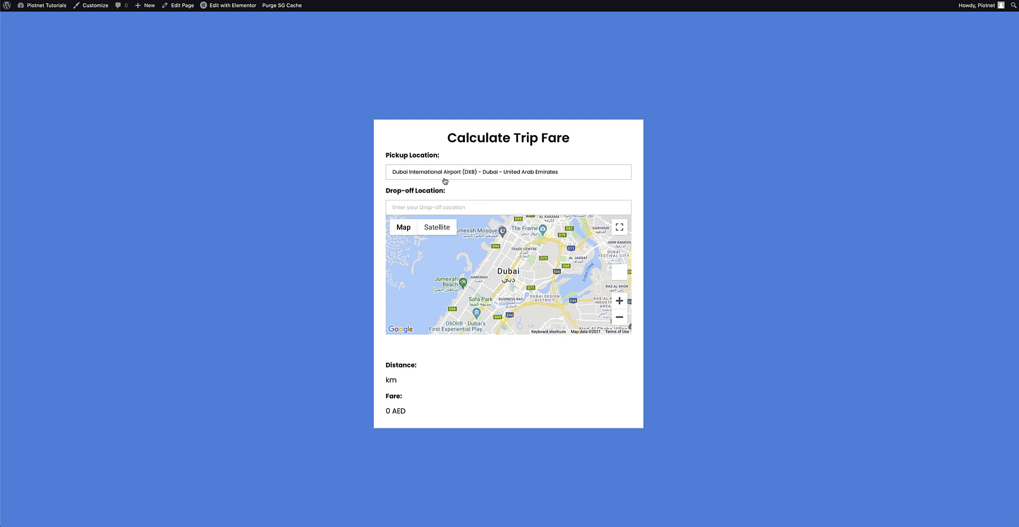
# Set drop-off to Abu Dhabi International Airport (AUH), giving 138.65 km and 252.34 AED
pyautogui.write('d')
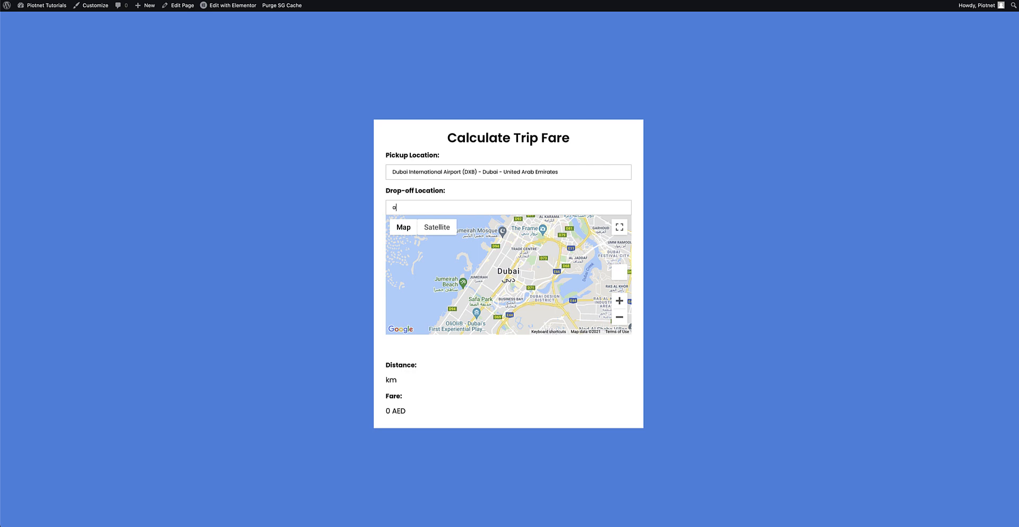
pyautogui.write('abu dhab')
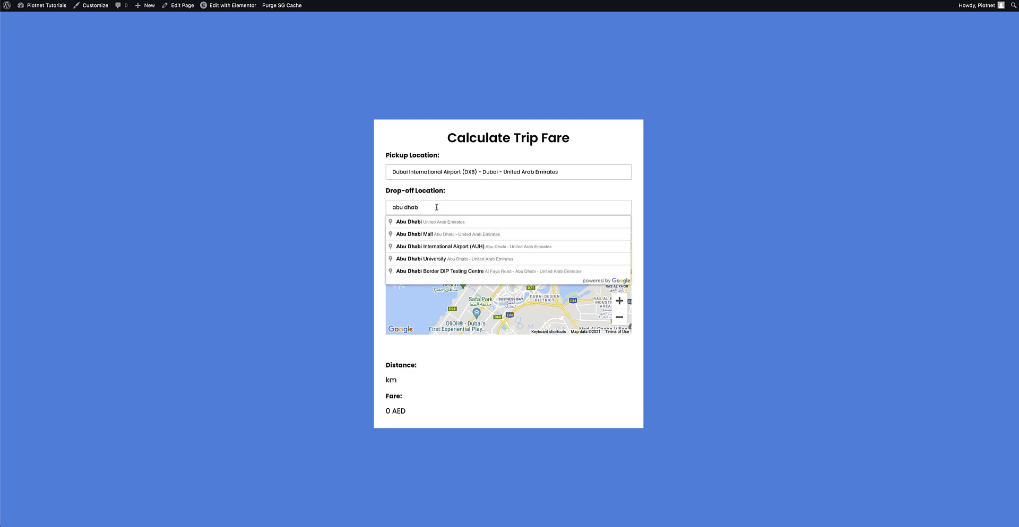
pyautogui.click(438, 246)
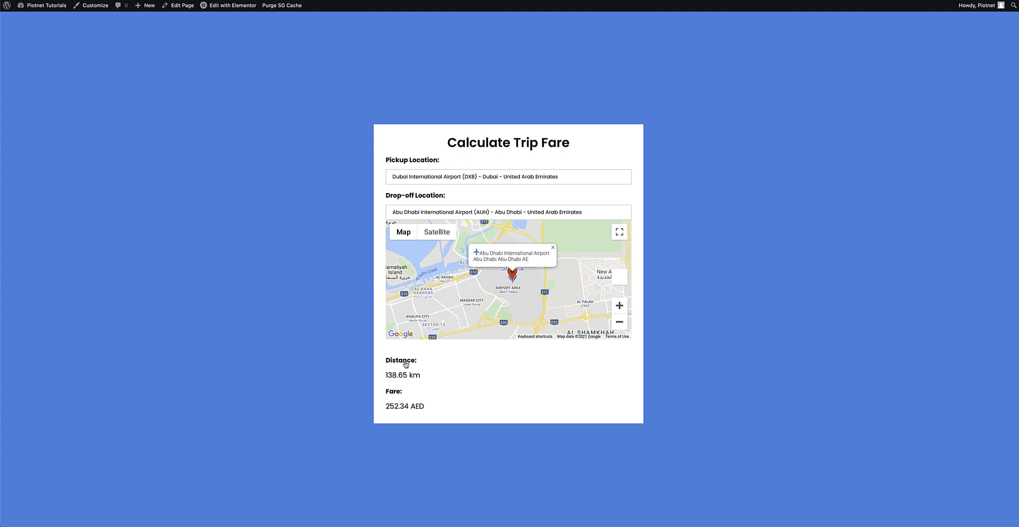
pyautogui.moveTo(465, 189)
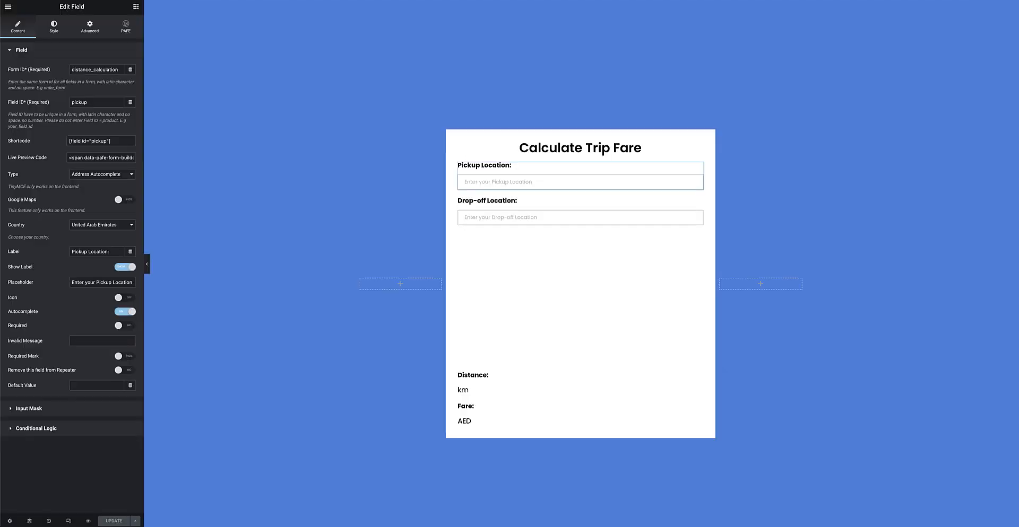
# Show a Google Map under the Pickup field with height 500, matching the drop-off field's settings
pyautogui.click(580, 169)
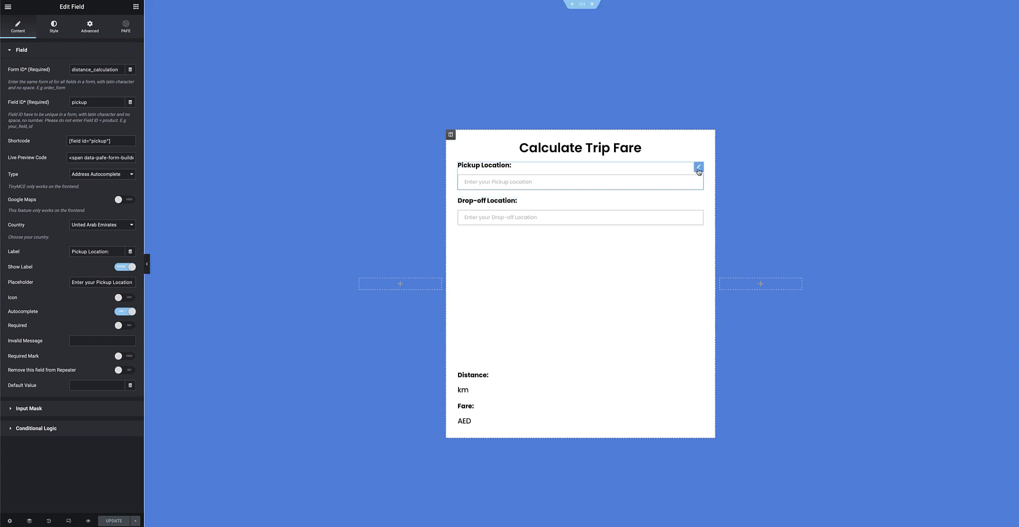
pyautogui.click(124, 200)
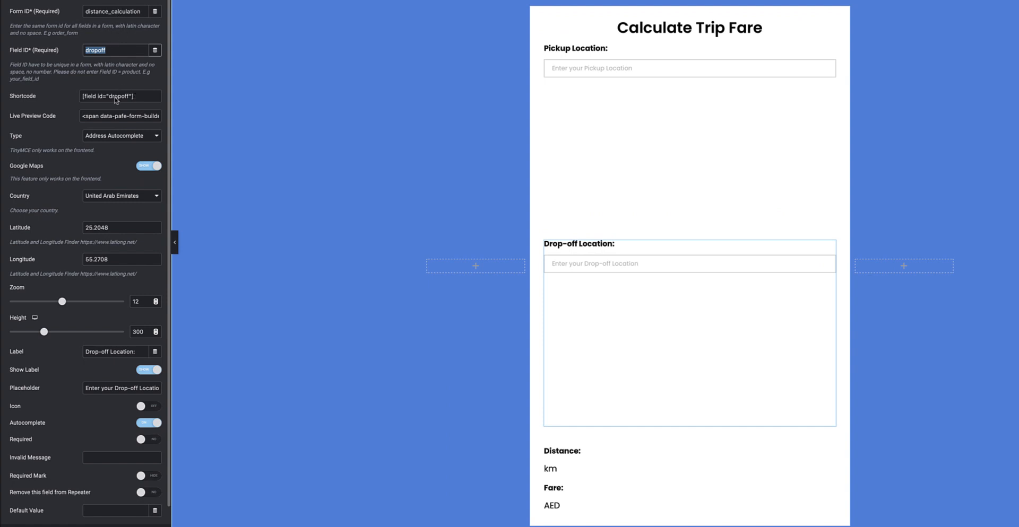
pyautogui.moveTo(112, 198)
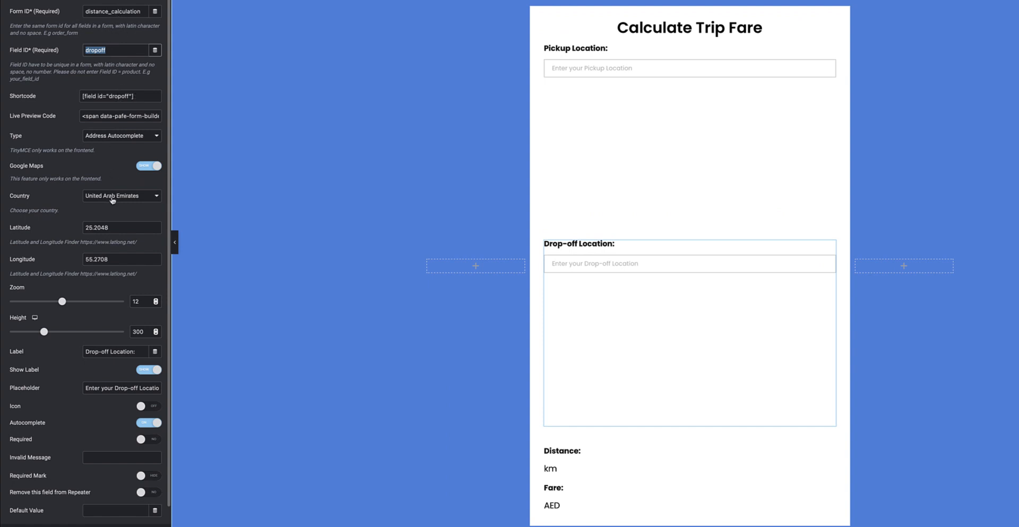
pyautogui.moveTo(101, 268)
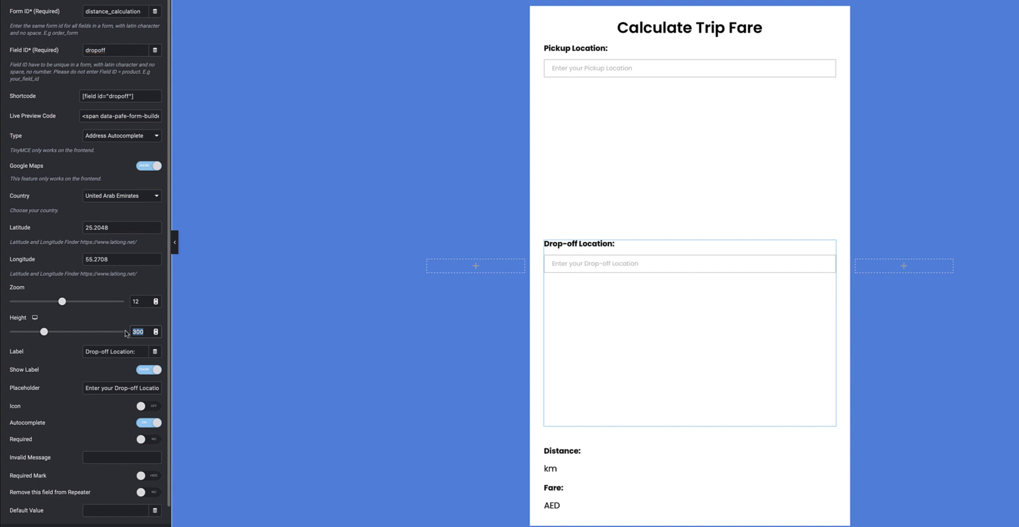
pyautogui.write('500')
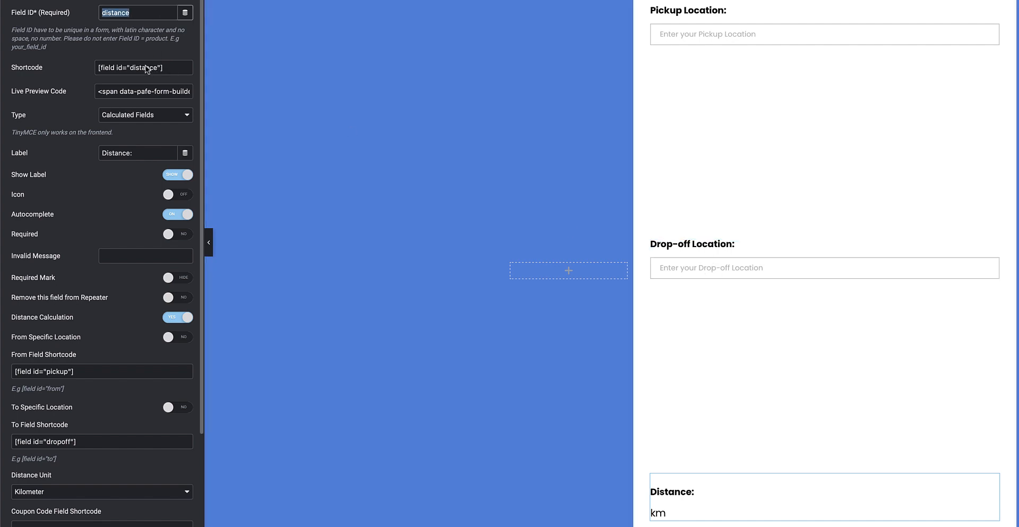
# Set the Distance field to measure kilometres from the pickup shortcode to the dropoff shortcode, not a fixed destination
pyautogui.click(993, 12)
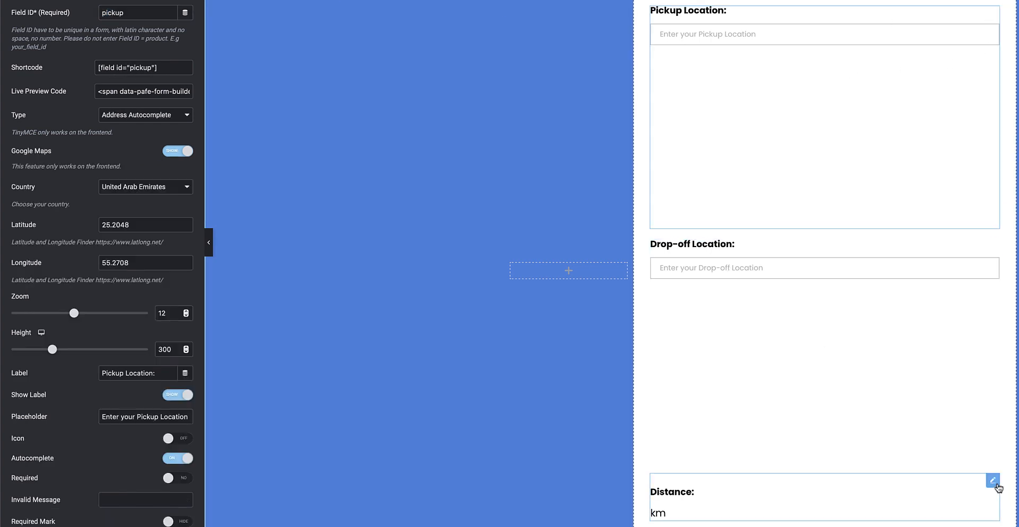
pyautogui.click(993, 479)
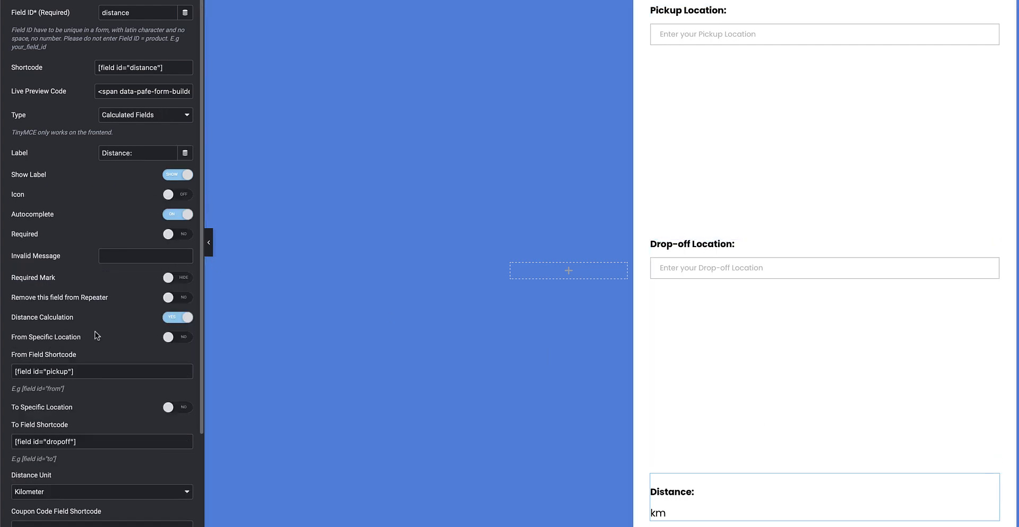
pyautogui.scroll(-3)
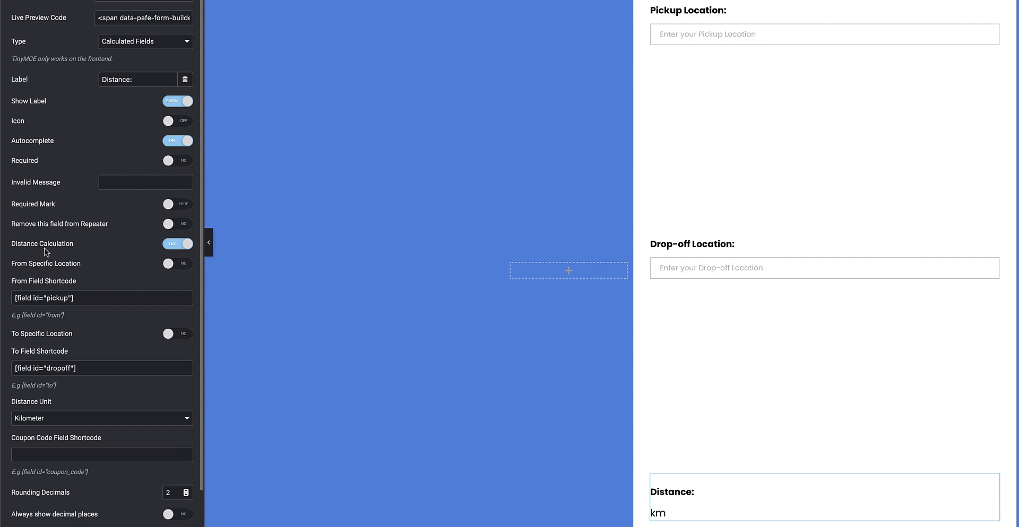
pyautogui.moveTo(88, 250)
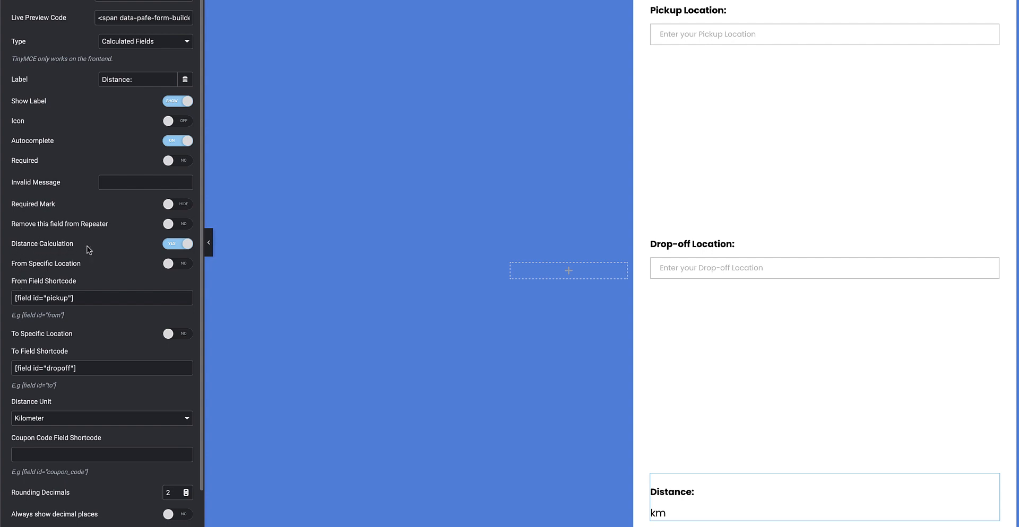
pyautogui.moveTo(19, 286)
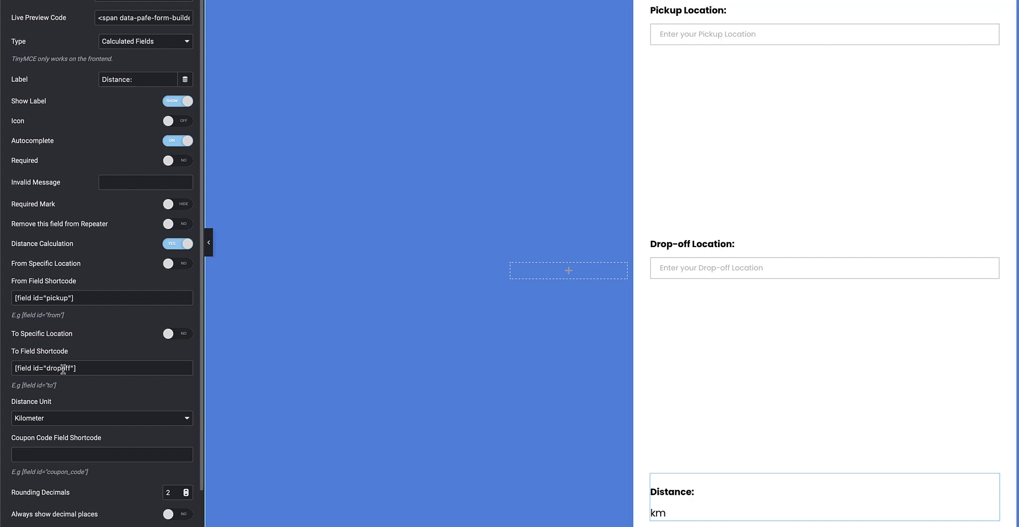
pyautogui.moveTo(162, 355)
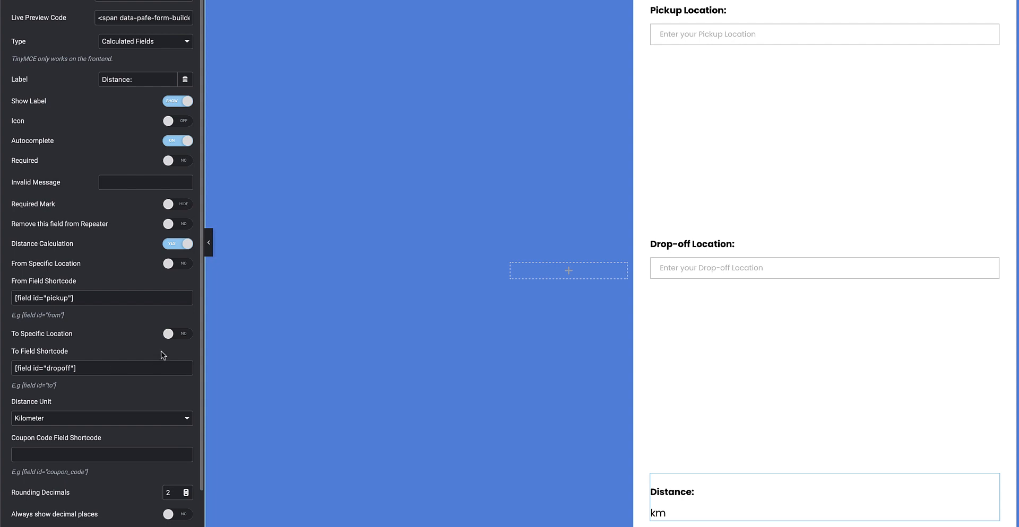
pyautogui.click(176, 333)
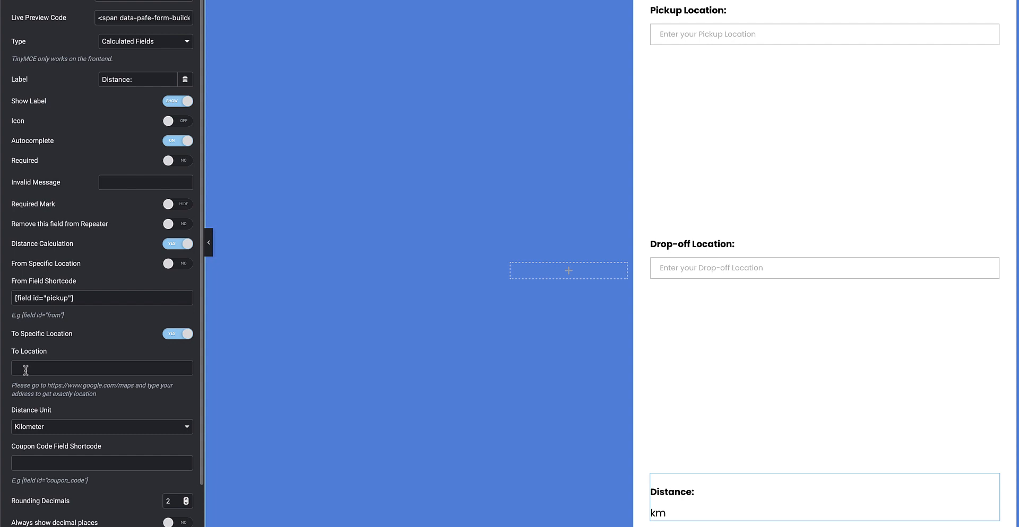
pyautogui.click(178, 333)
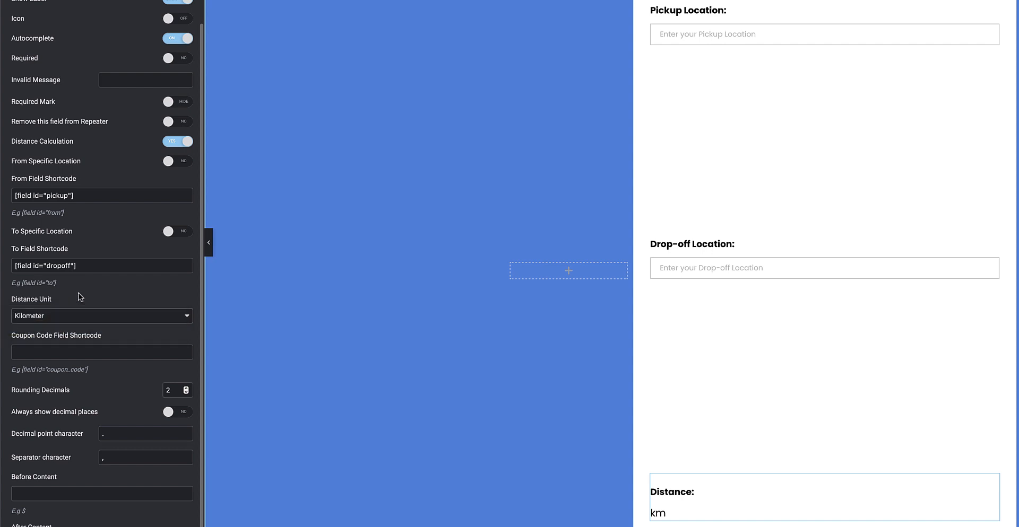
pyautogui.scroll(-3)
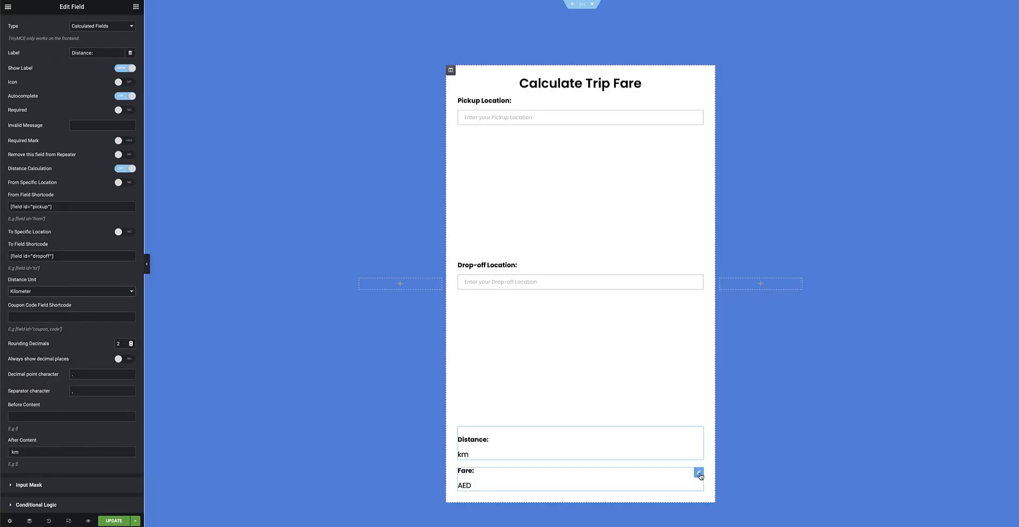
# Set the Fare field calculation to [field id="distance"]*1.82 and update the form
pyautogui.click(699, 472)
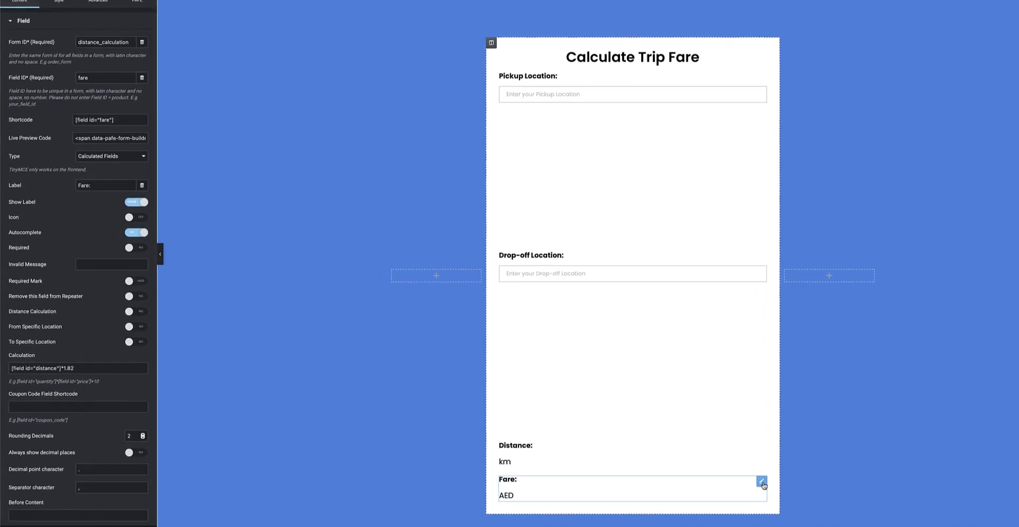
pyautogui.scroll(-3)
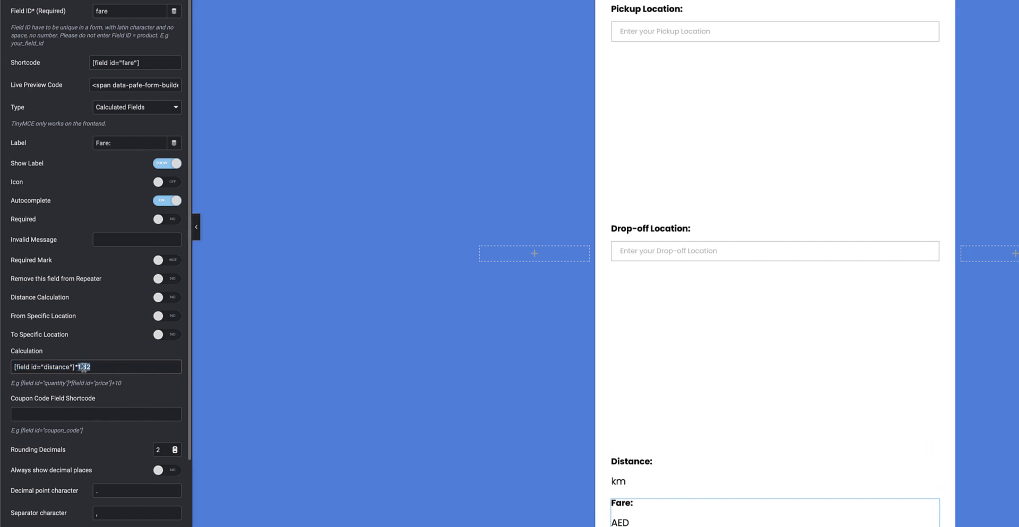
pyautogui.write('1.82')
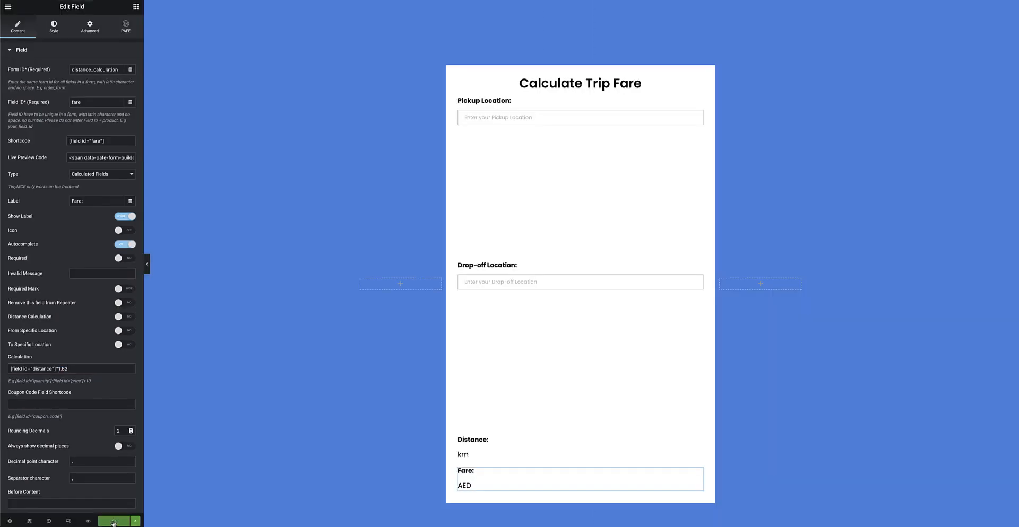
pyautogui.click(112, 521)
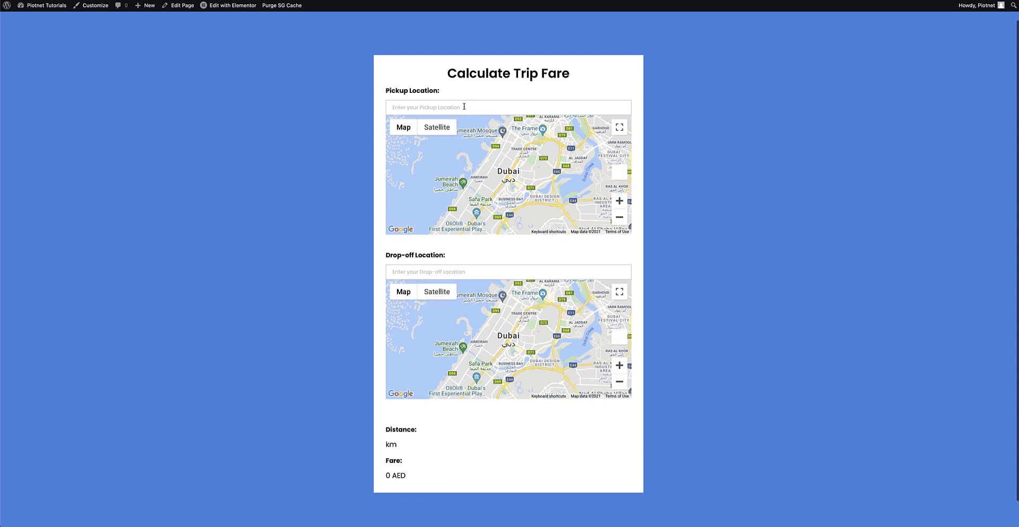
# Enter 'dubai' and 'abu', choosing Dubai International and Abu Dhabi International Airport, giving 252.34 AED
pyautogui.write('dubai International Airport (DXB) - Dubai - United Arab Emirates')
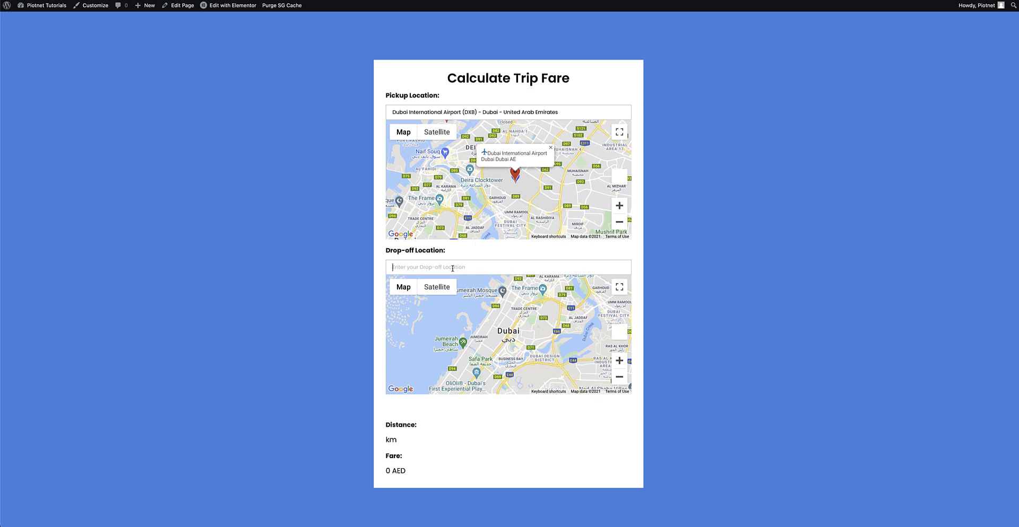
pyautogui.write('abu d')
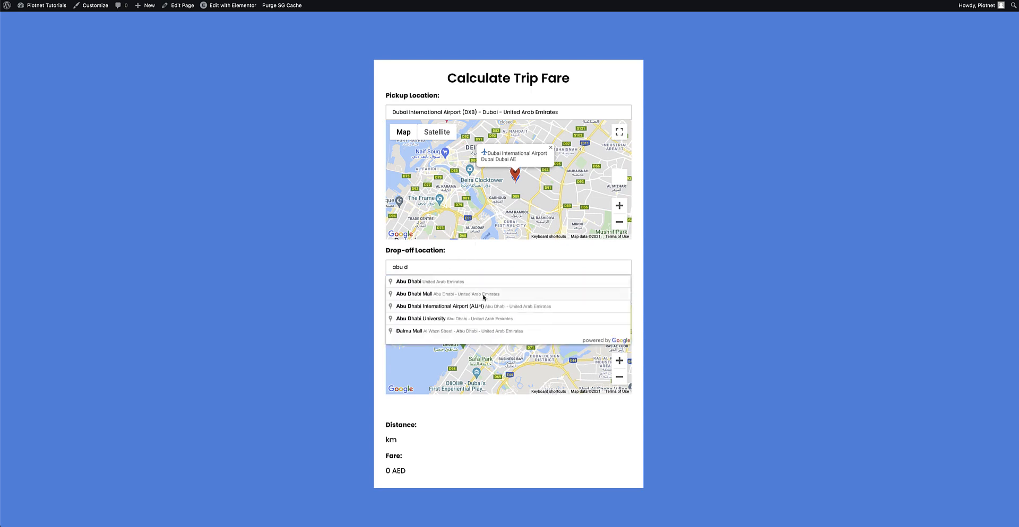
pyautogui.click(439, 305)
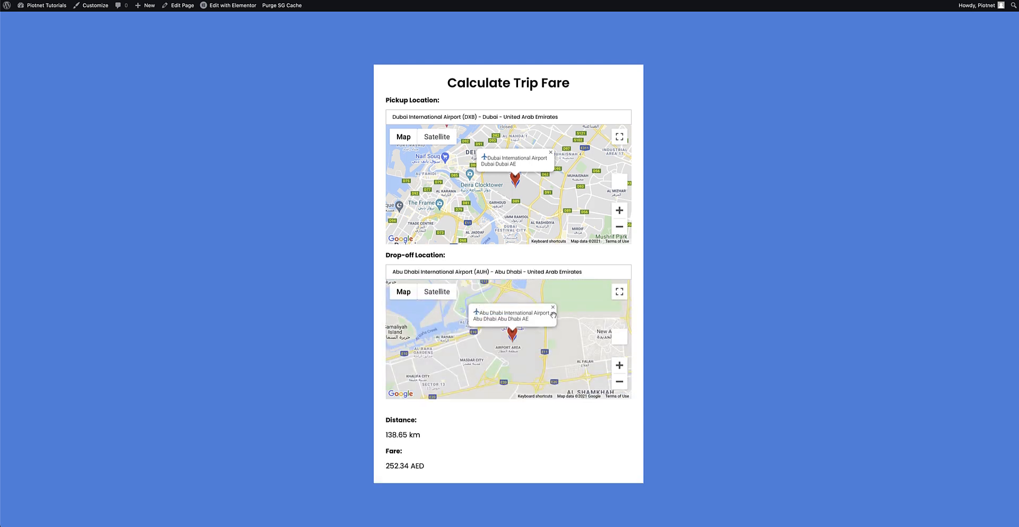